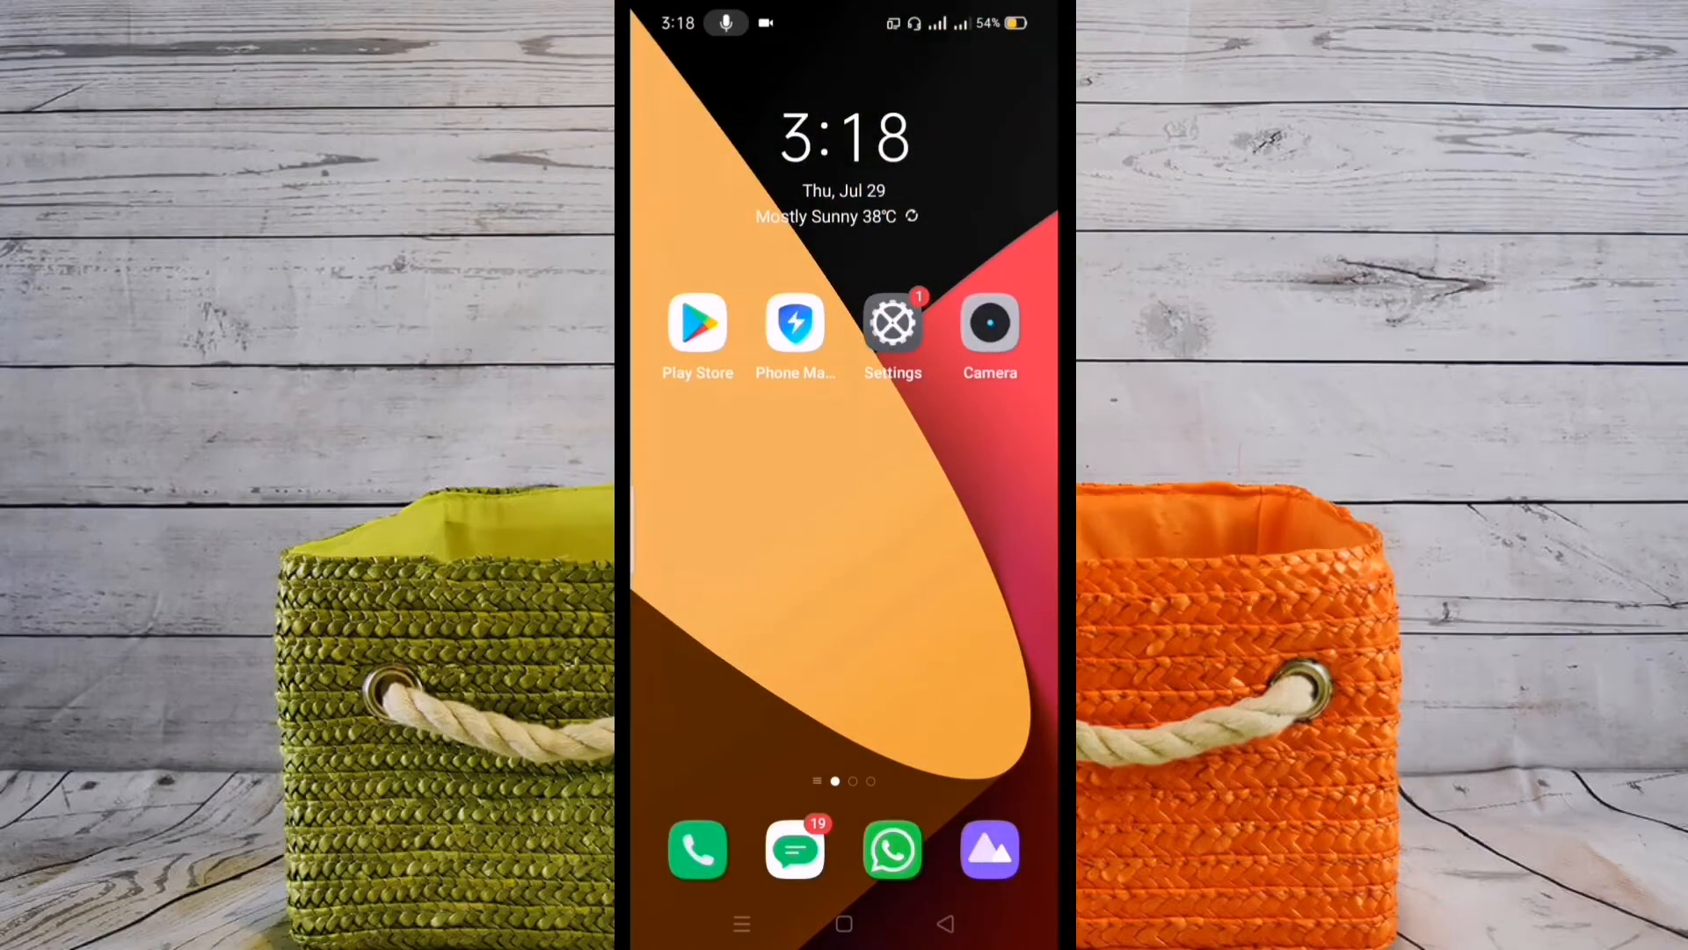
Open SIM card & mobile data settings to view SIM2's 10.30 MB data usage.
{"action": "left_click", "coordinate": [891, 322]}
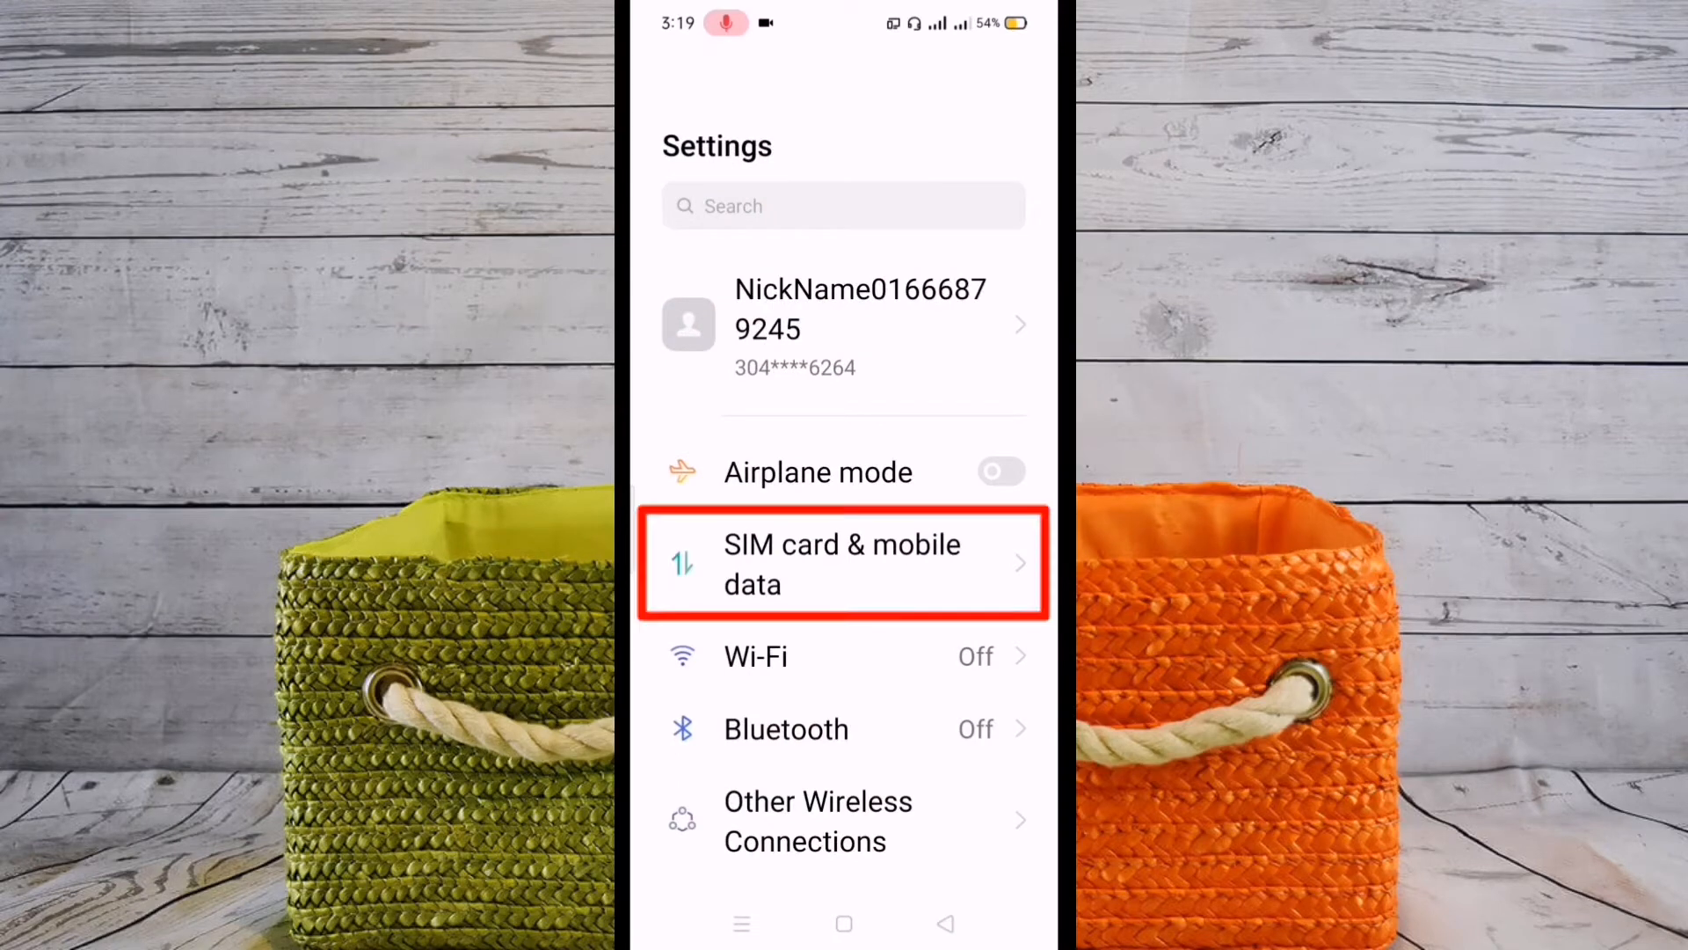
{"action": "left_click", "coordinate": [843, 565]}
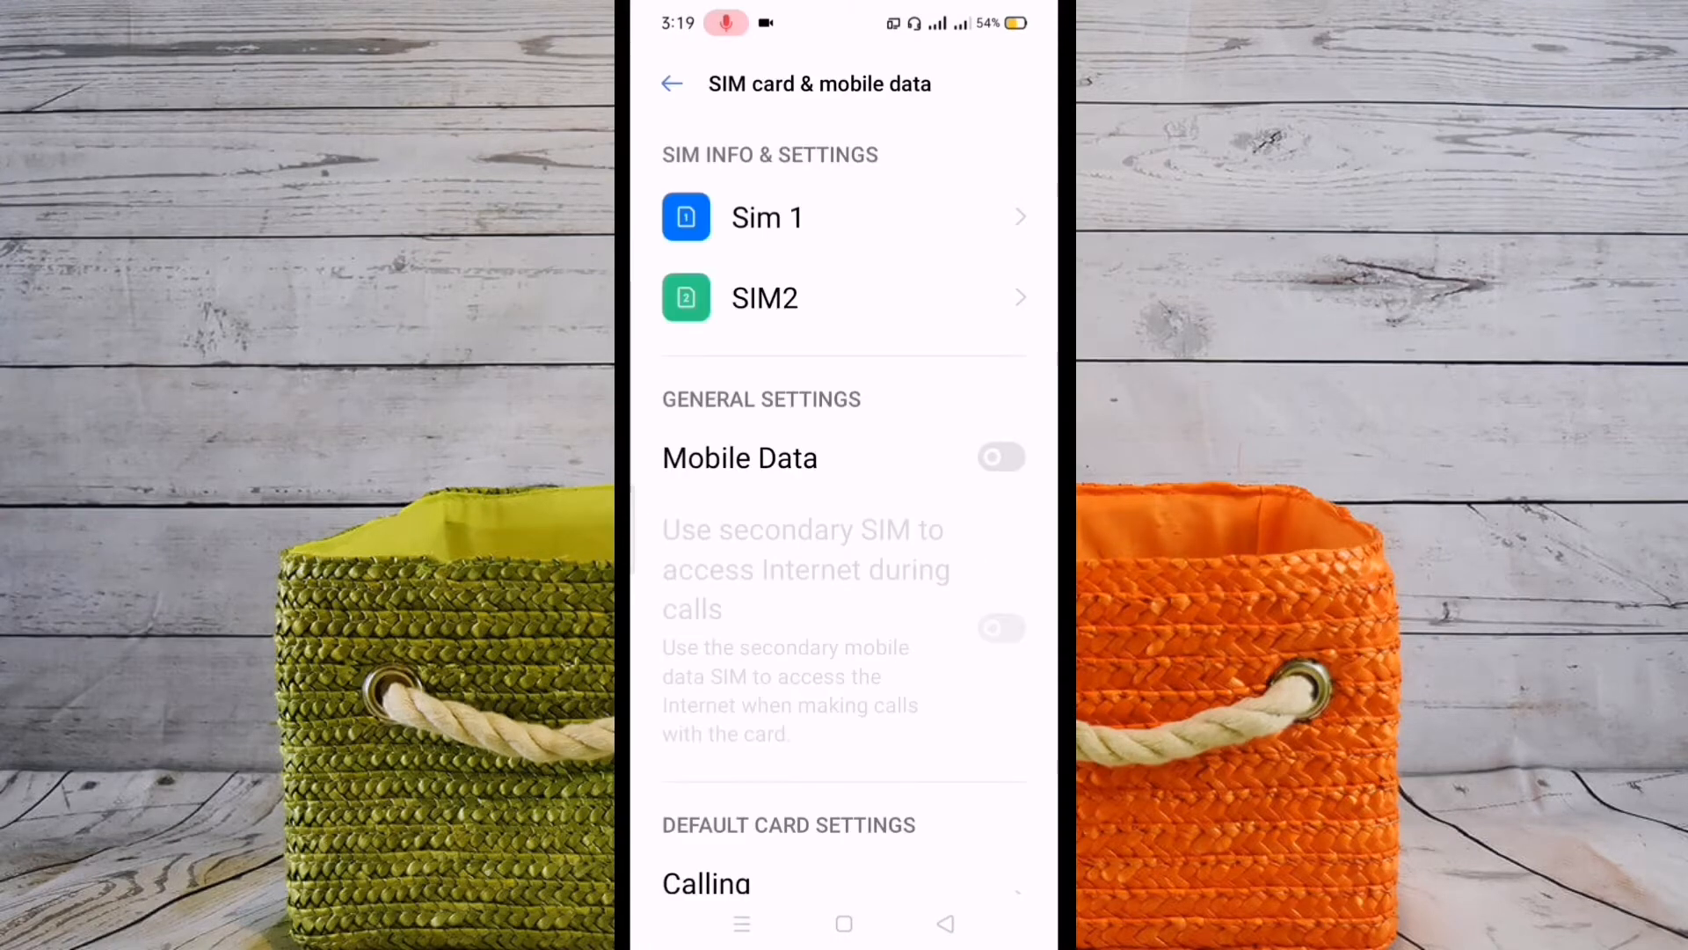
{"action": "scroll", "scroll_direction": "down", "scroll_amount": 3}
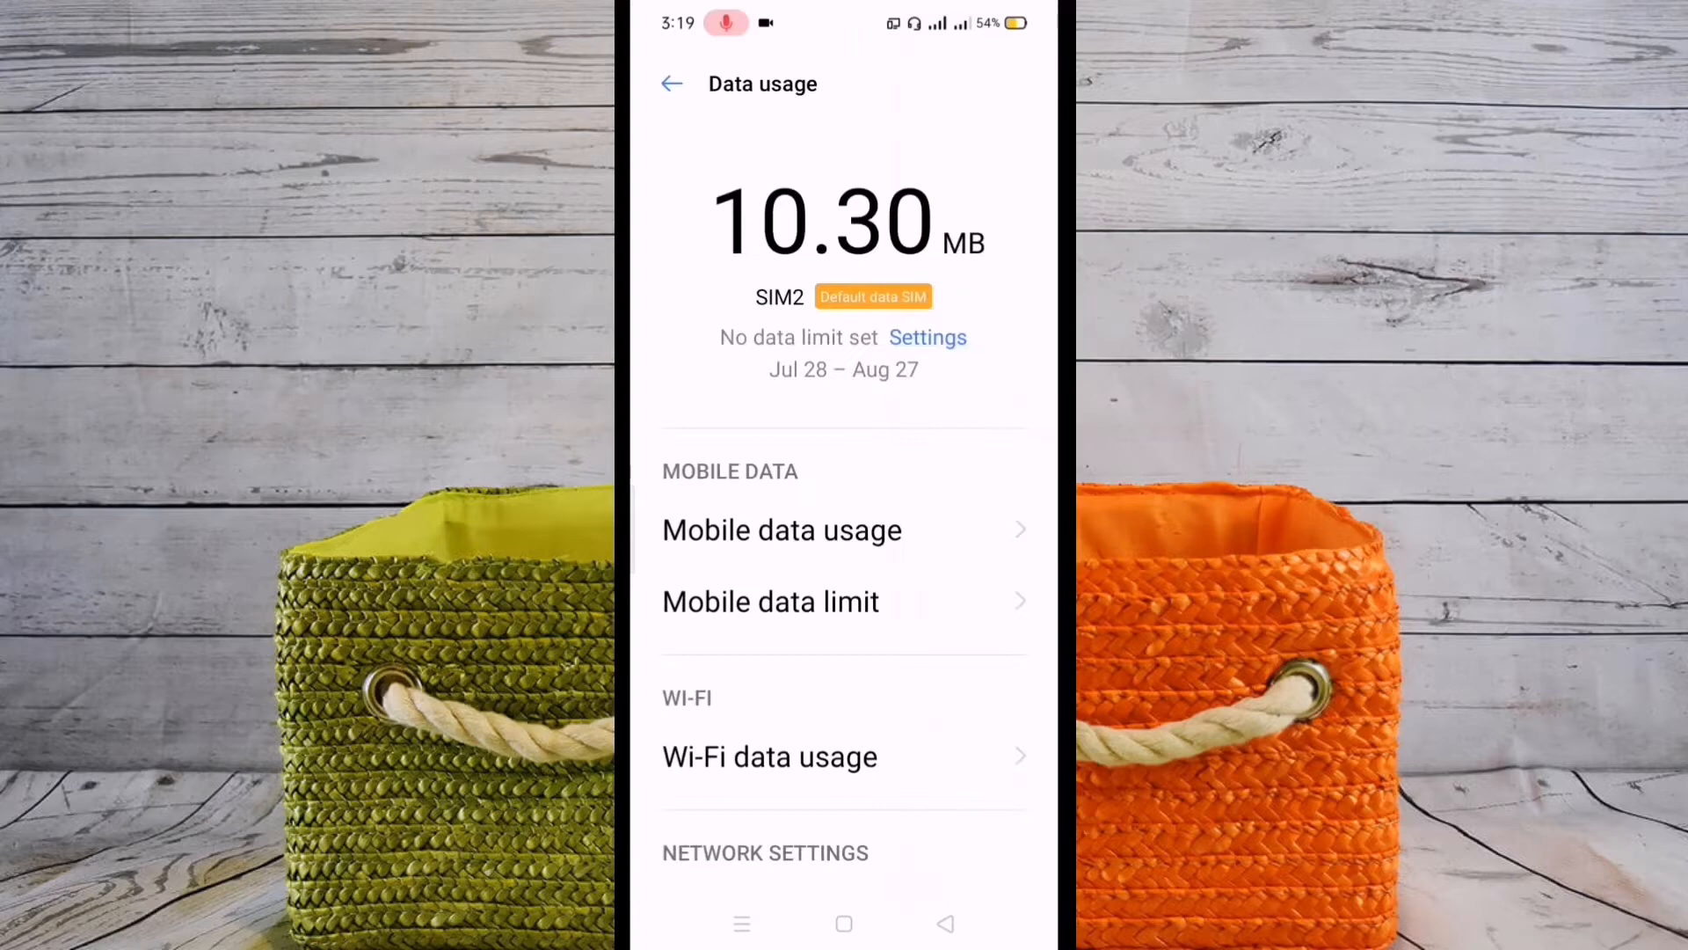
{"action": "scroll", "scroll_direction": "up", "scroll_amount": 3}
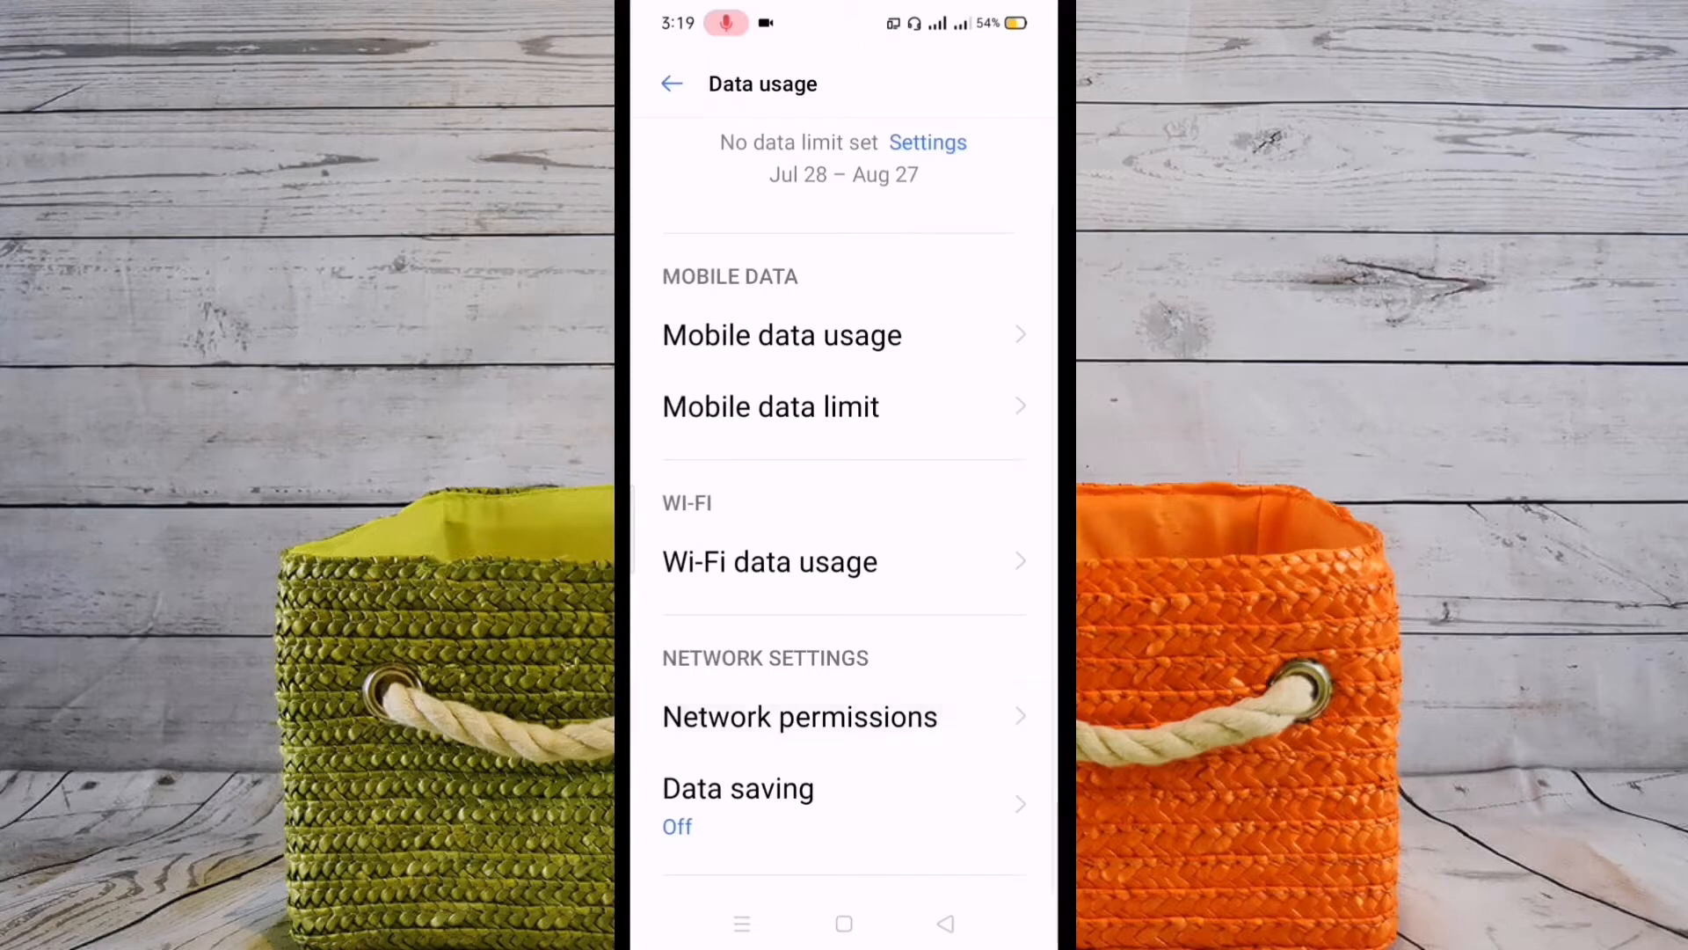
In Network permissions, set Drive to Wi-Fi only and Duo to mobile data only.
{"action": "left_click", "coordinate": [799, 716]}
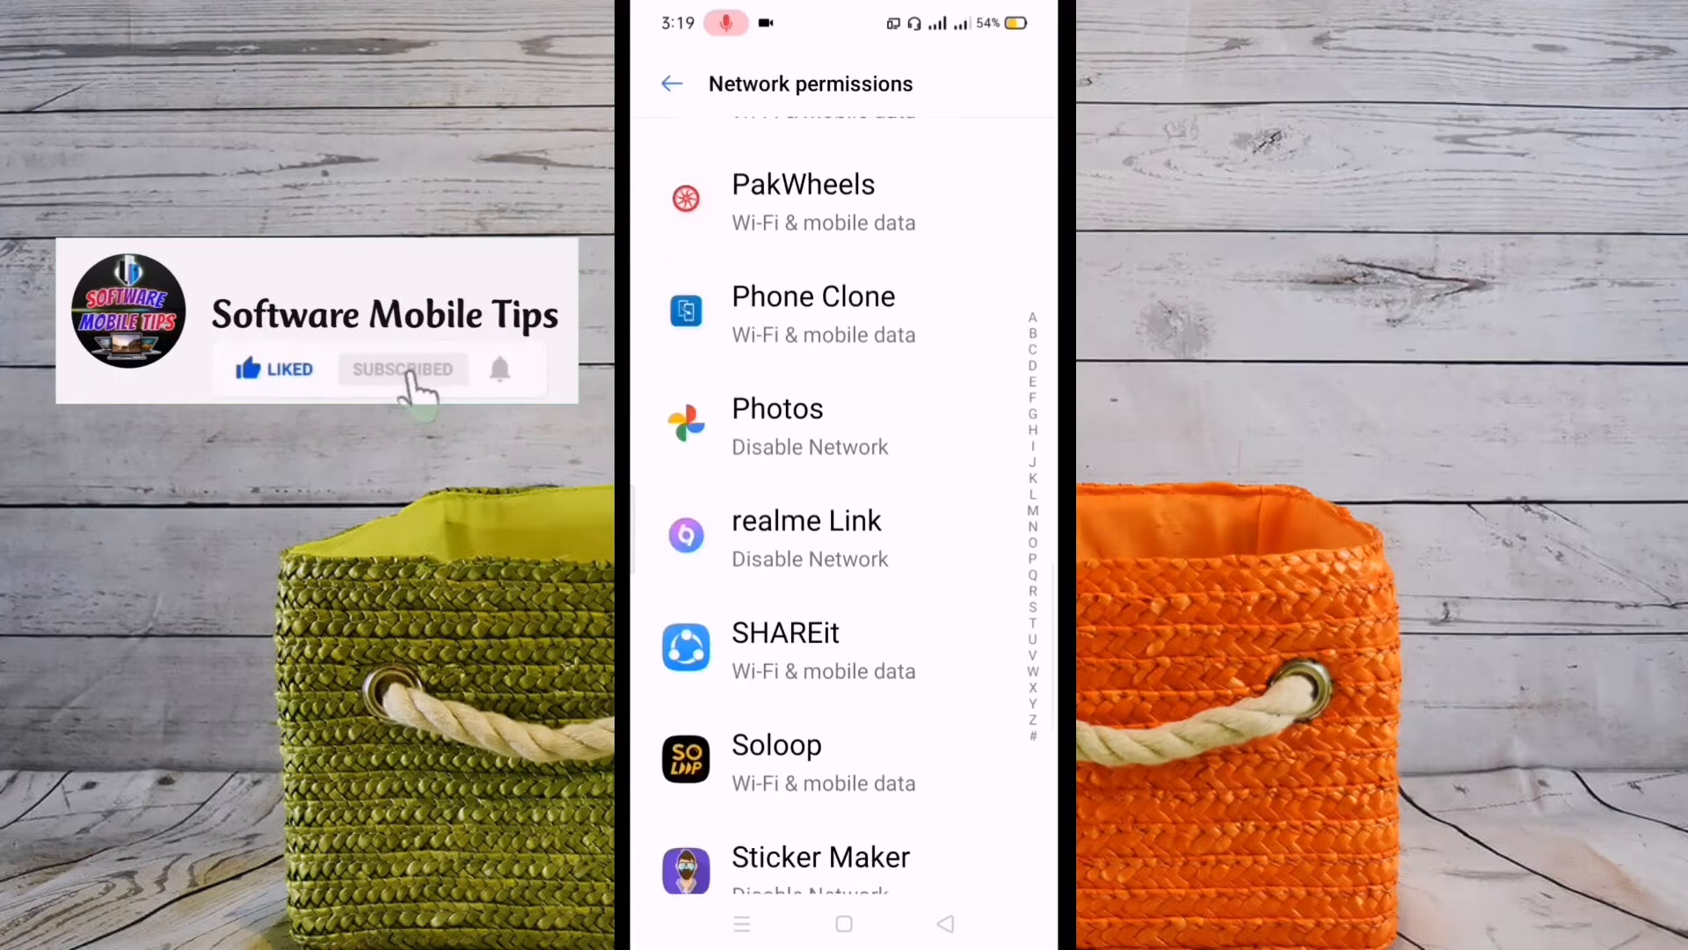
{"action": "scroll", "scroll_direction": "up", "scroll_amount": 3}
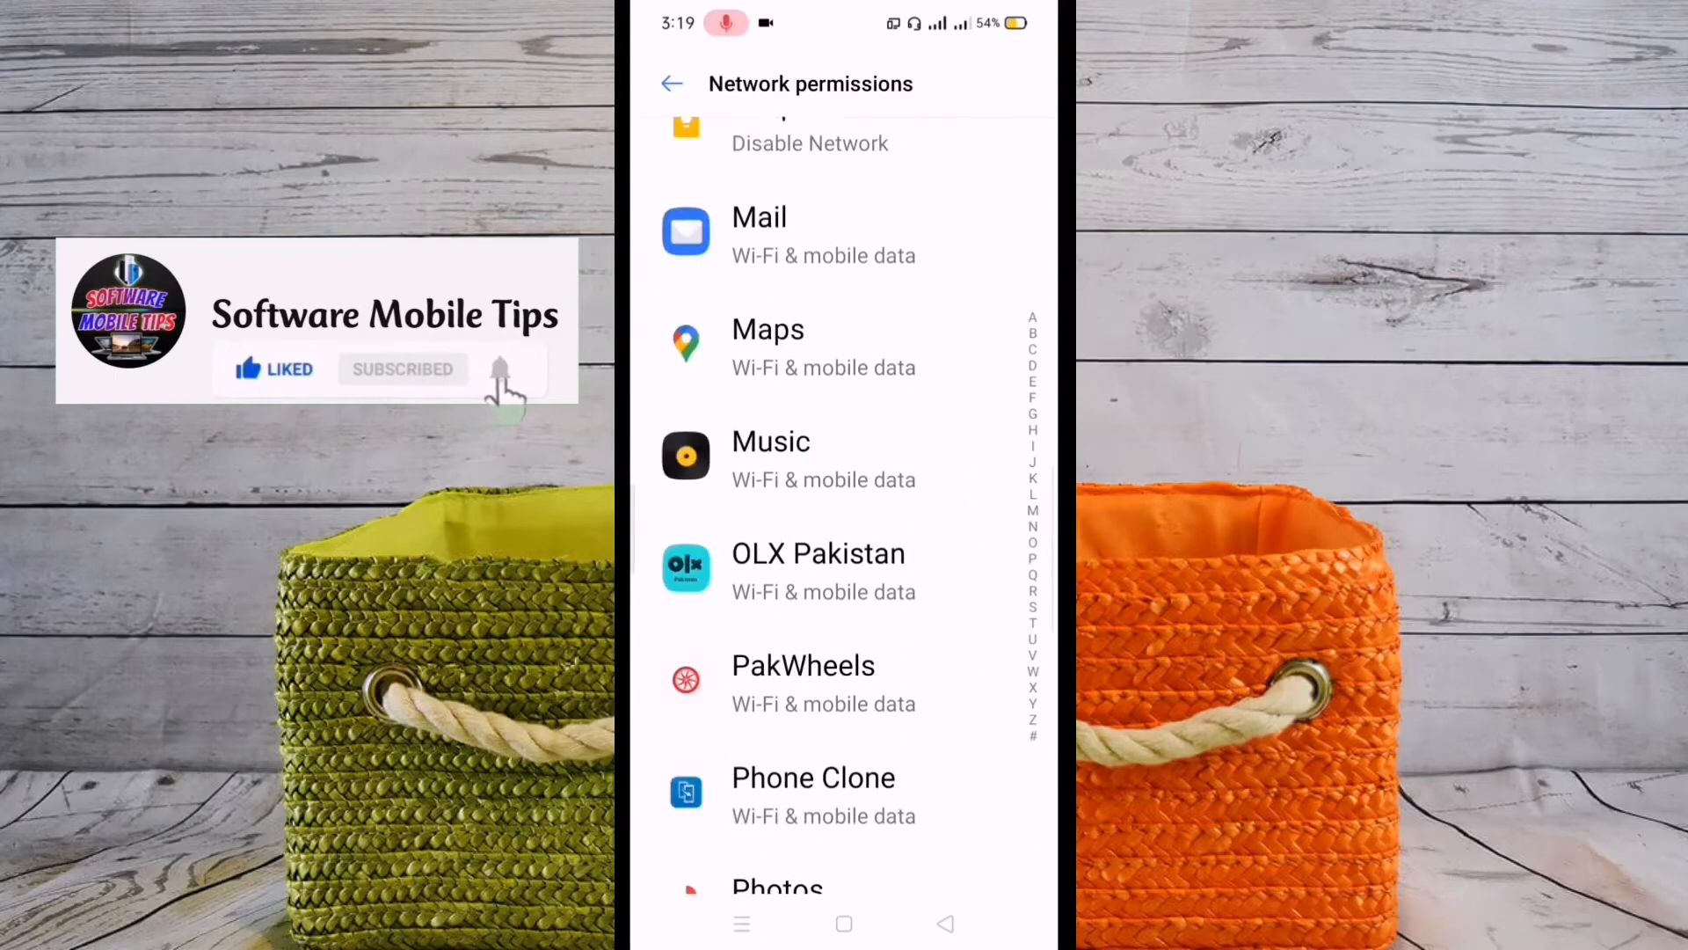
{"action": "scroll", "scroll_direction": "up", "scroll_amount": 3}
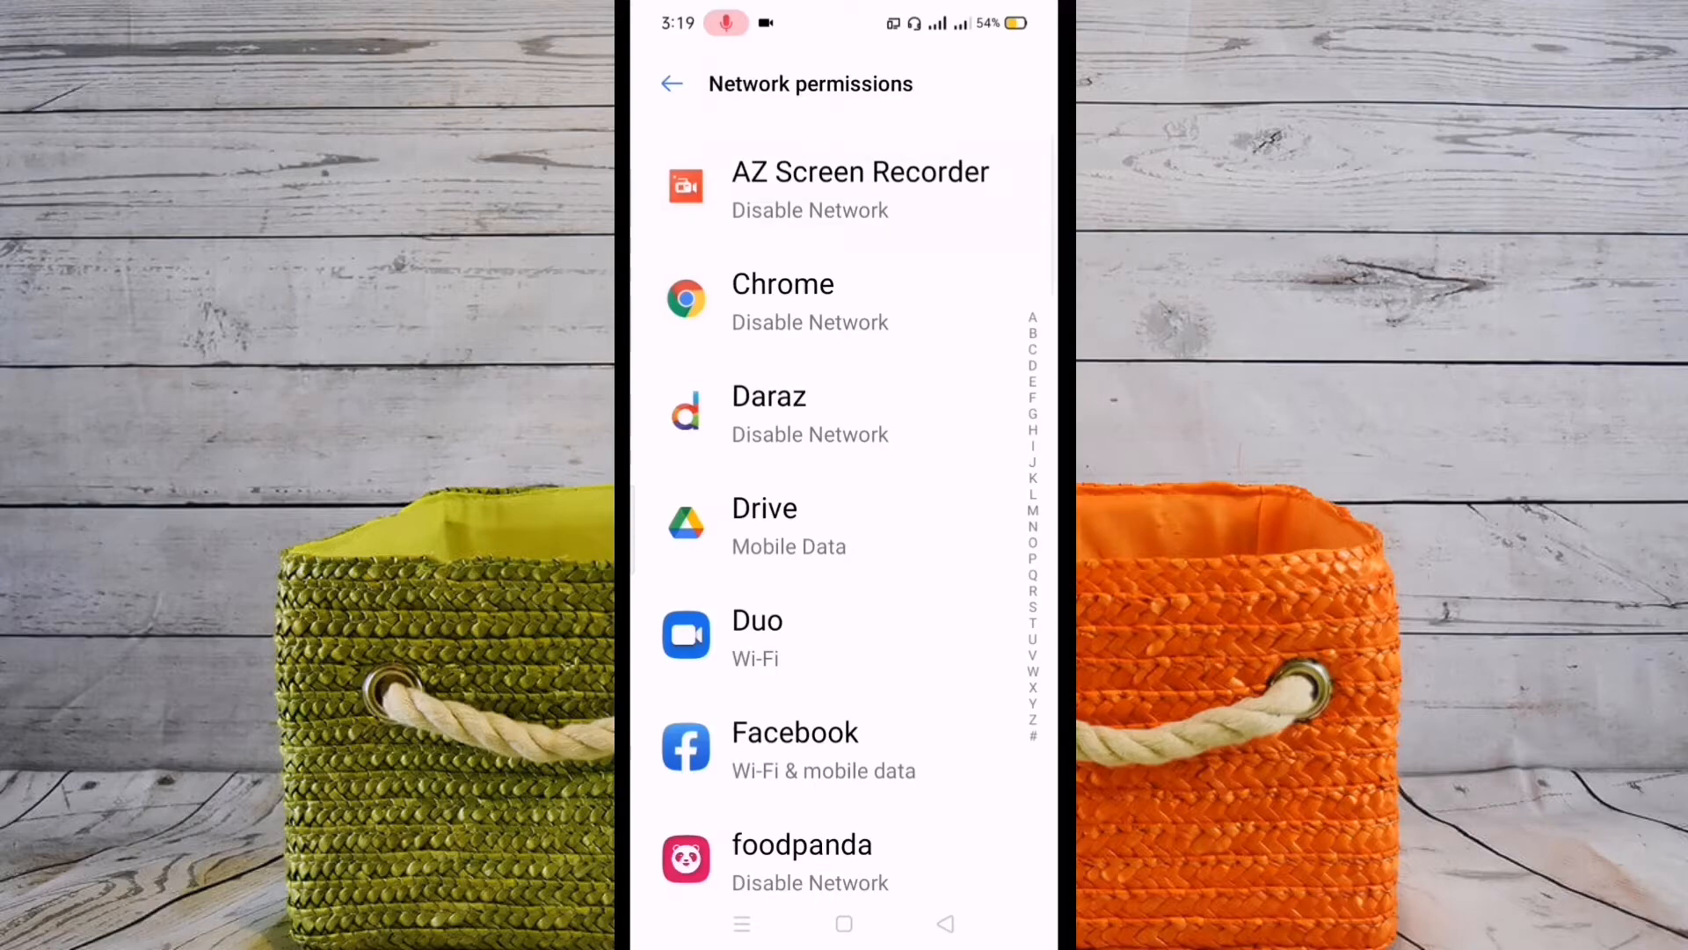
{"action": "scroll", "scroll_direction": "down", "scroll_amount": 3}
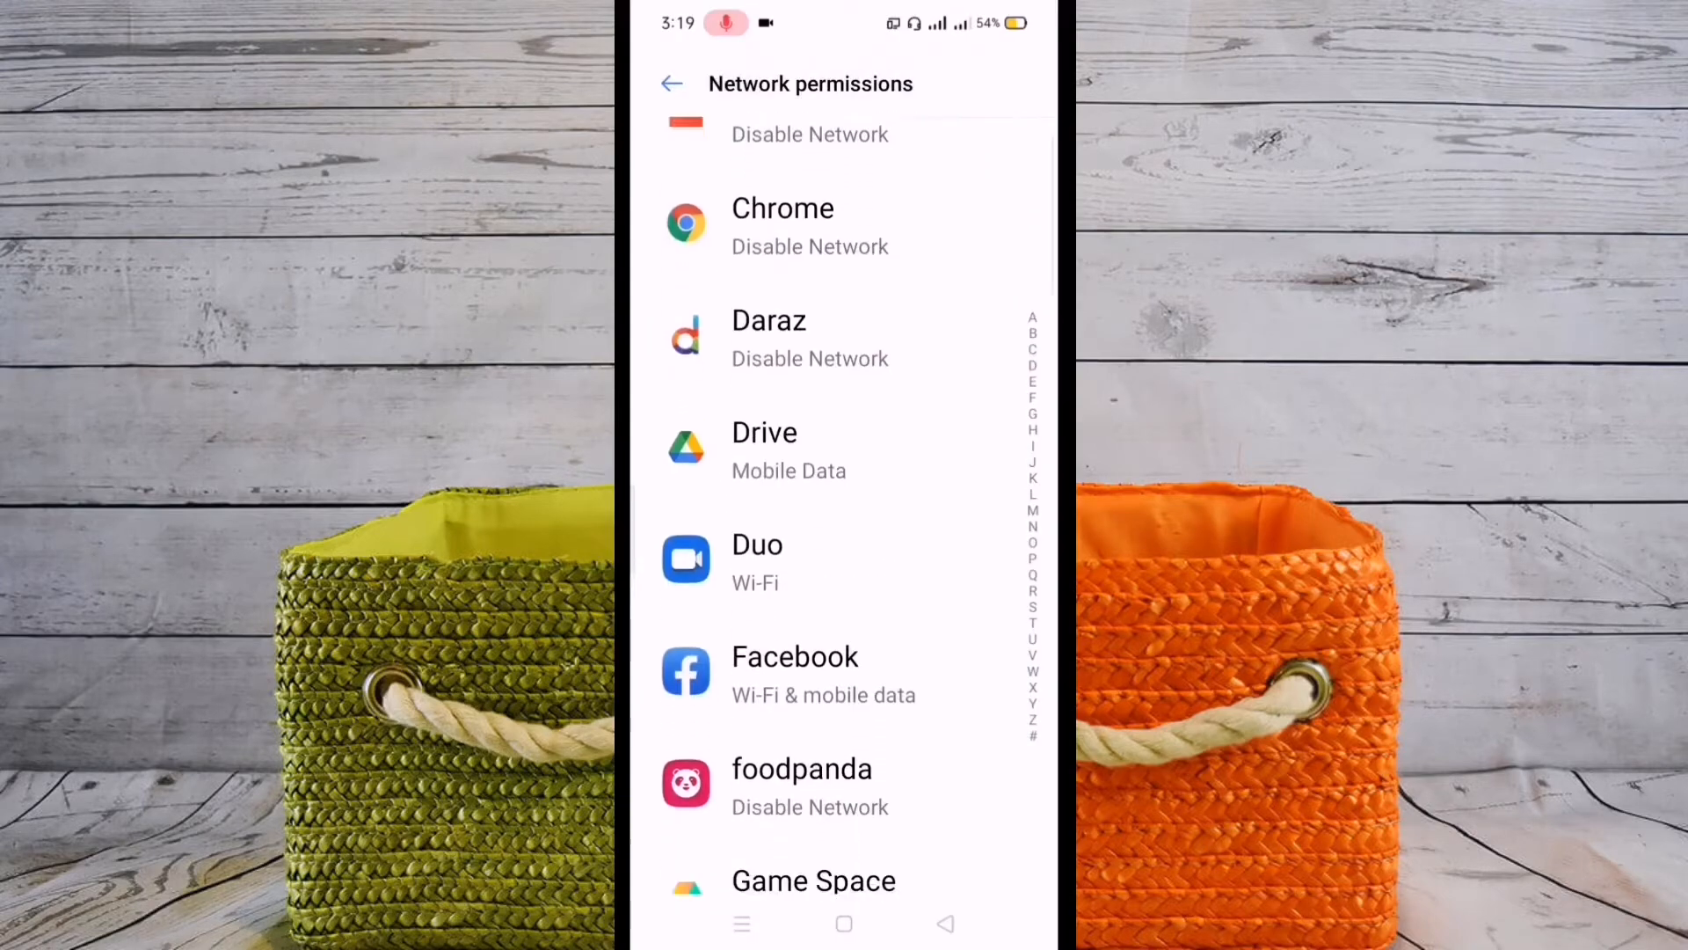
{"action": "scroll", "scroll_direction": "up", "scroll_amount": 3}
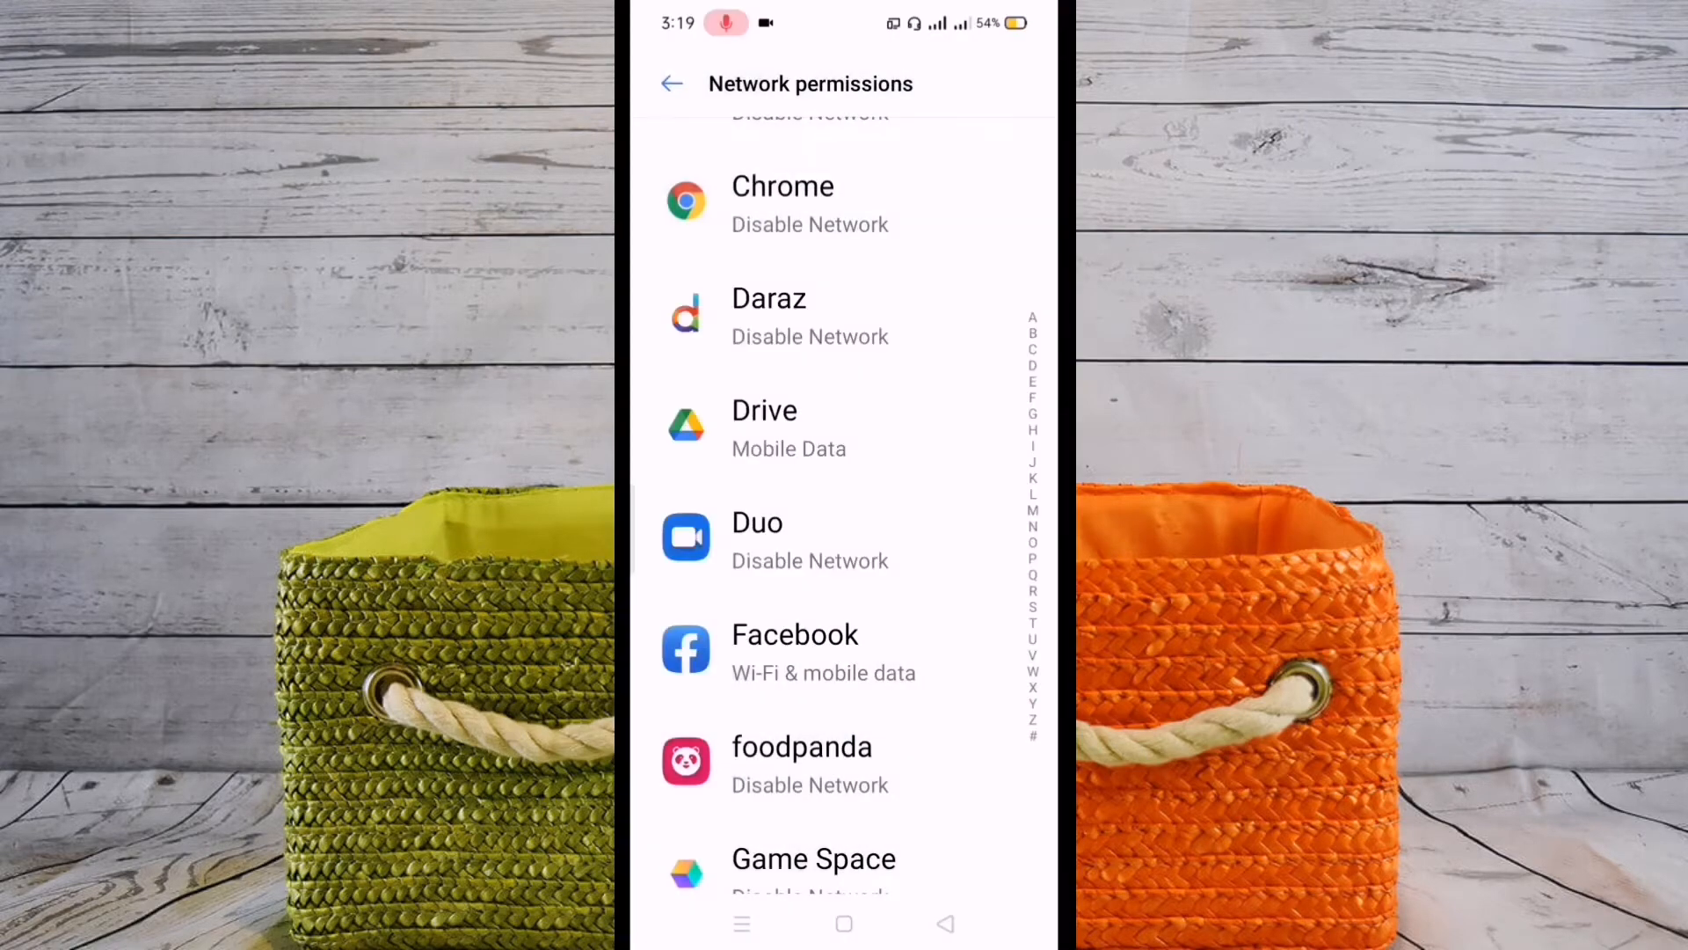
{"action": "left_click", "coordinate": [763, 411]}
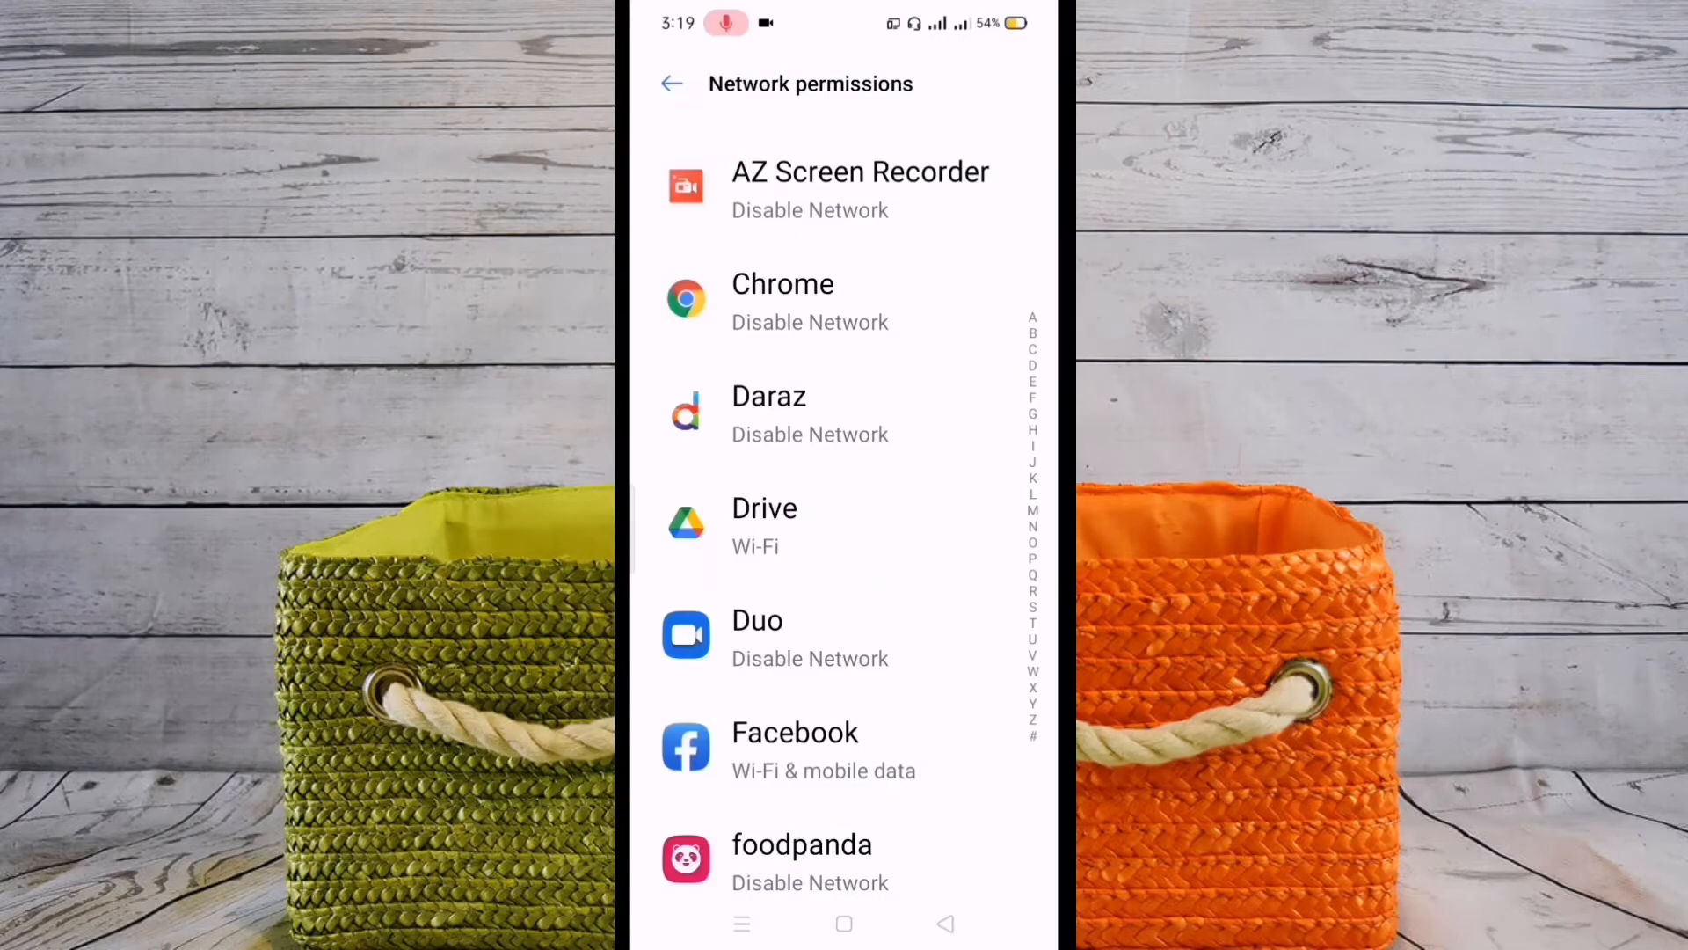
{"action": "left_click", "coordinate": [764, 508]}
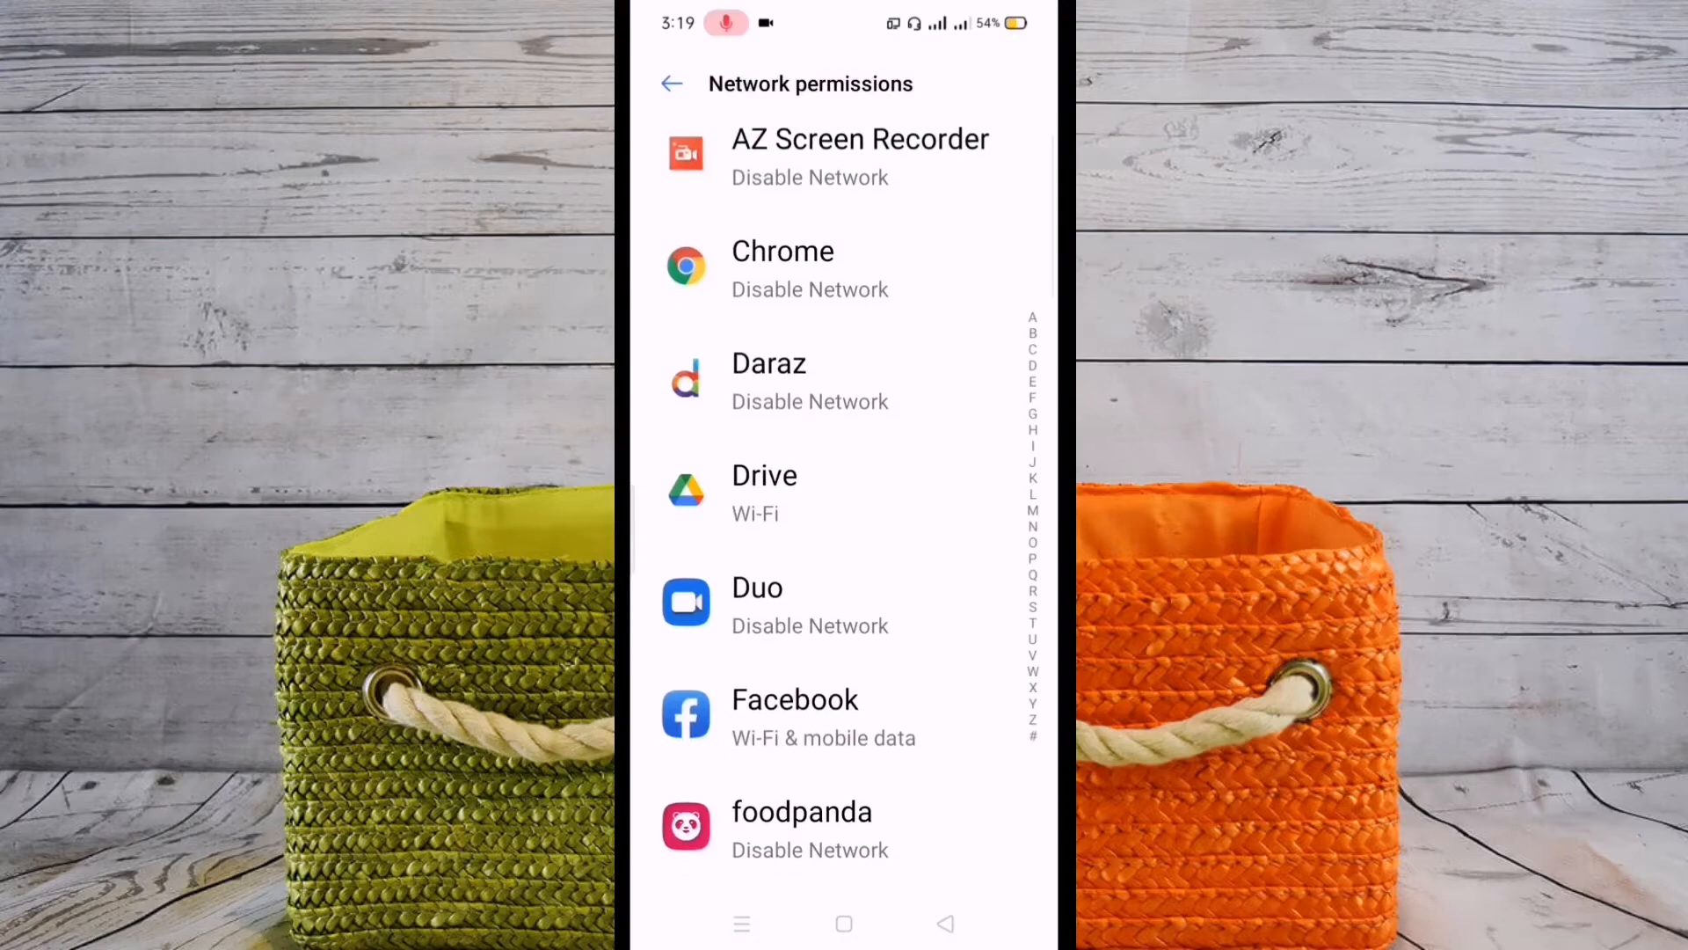
{"action": "left_click", "coordinate": [844, 605]}
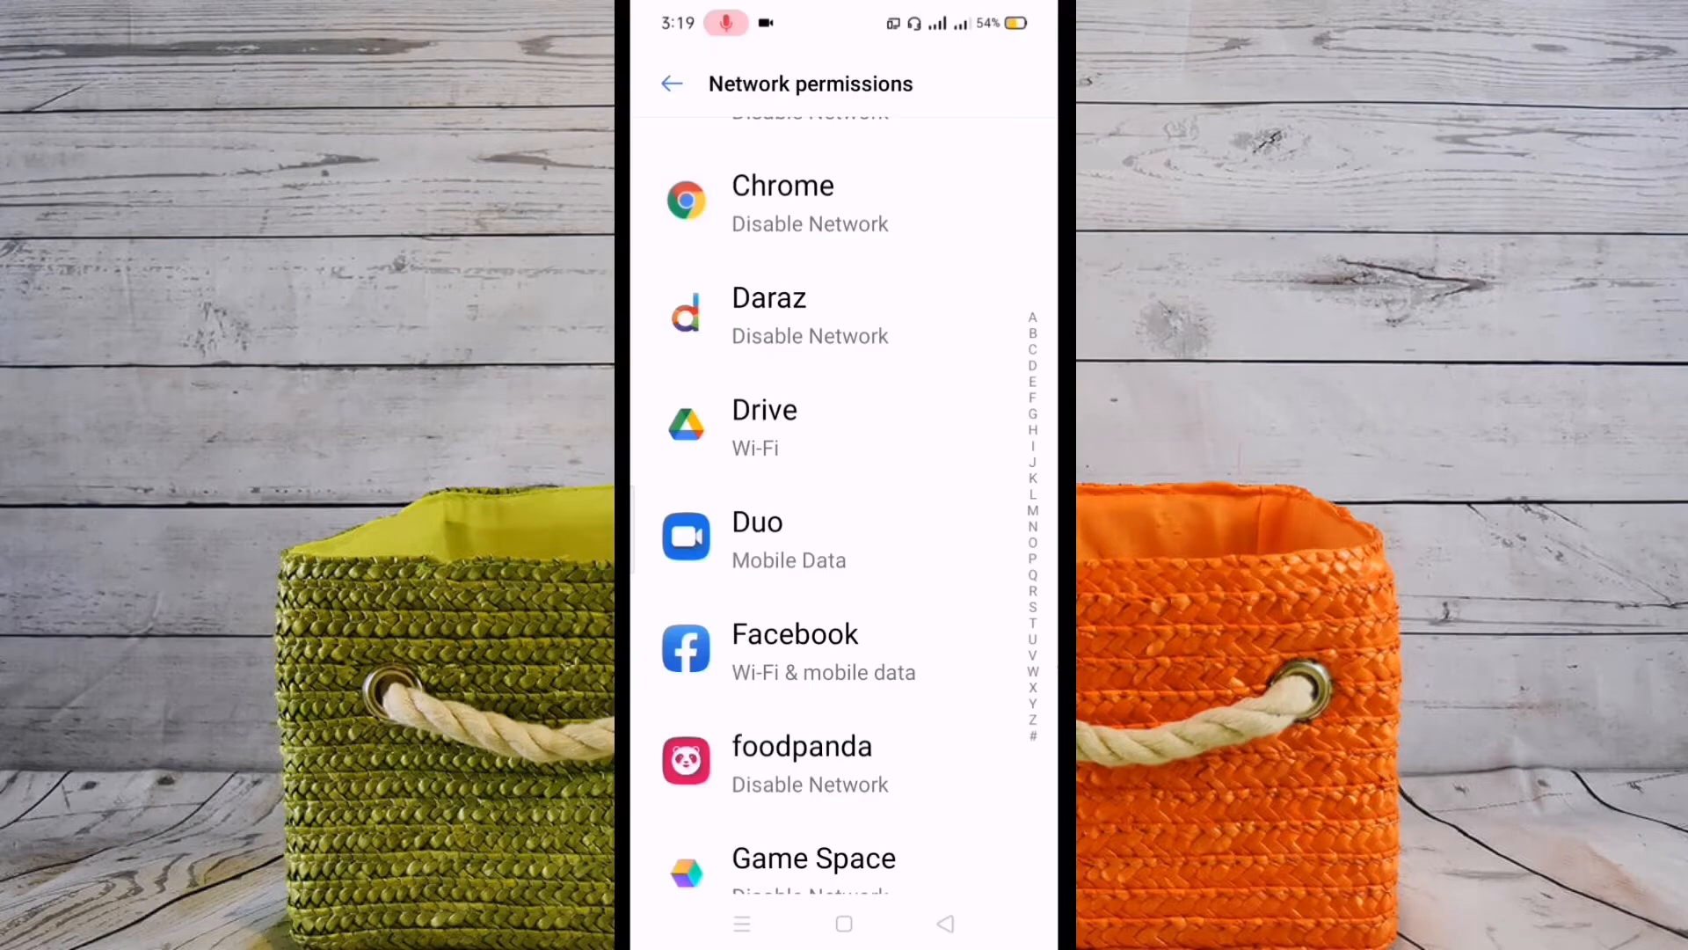
{"action": "left_click", "coordinate": [757, 537]}
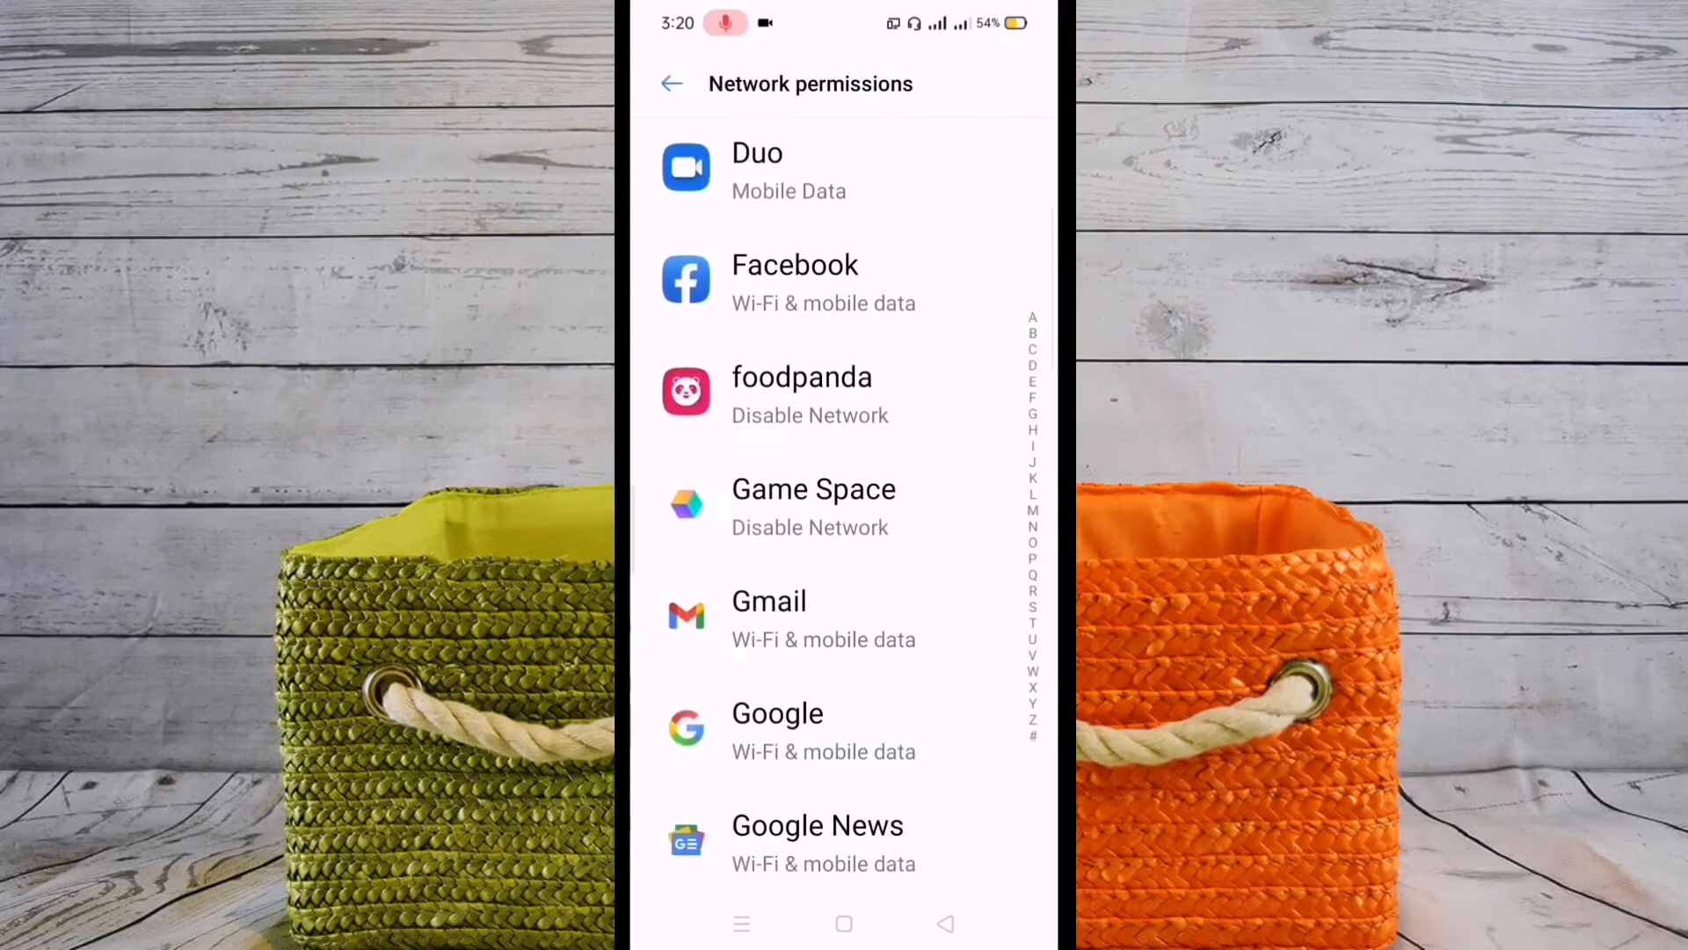
{"action": "left_click", "coordinate": [801, 393]}
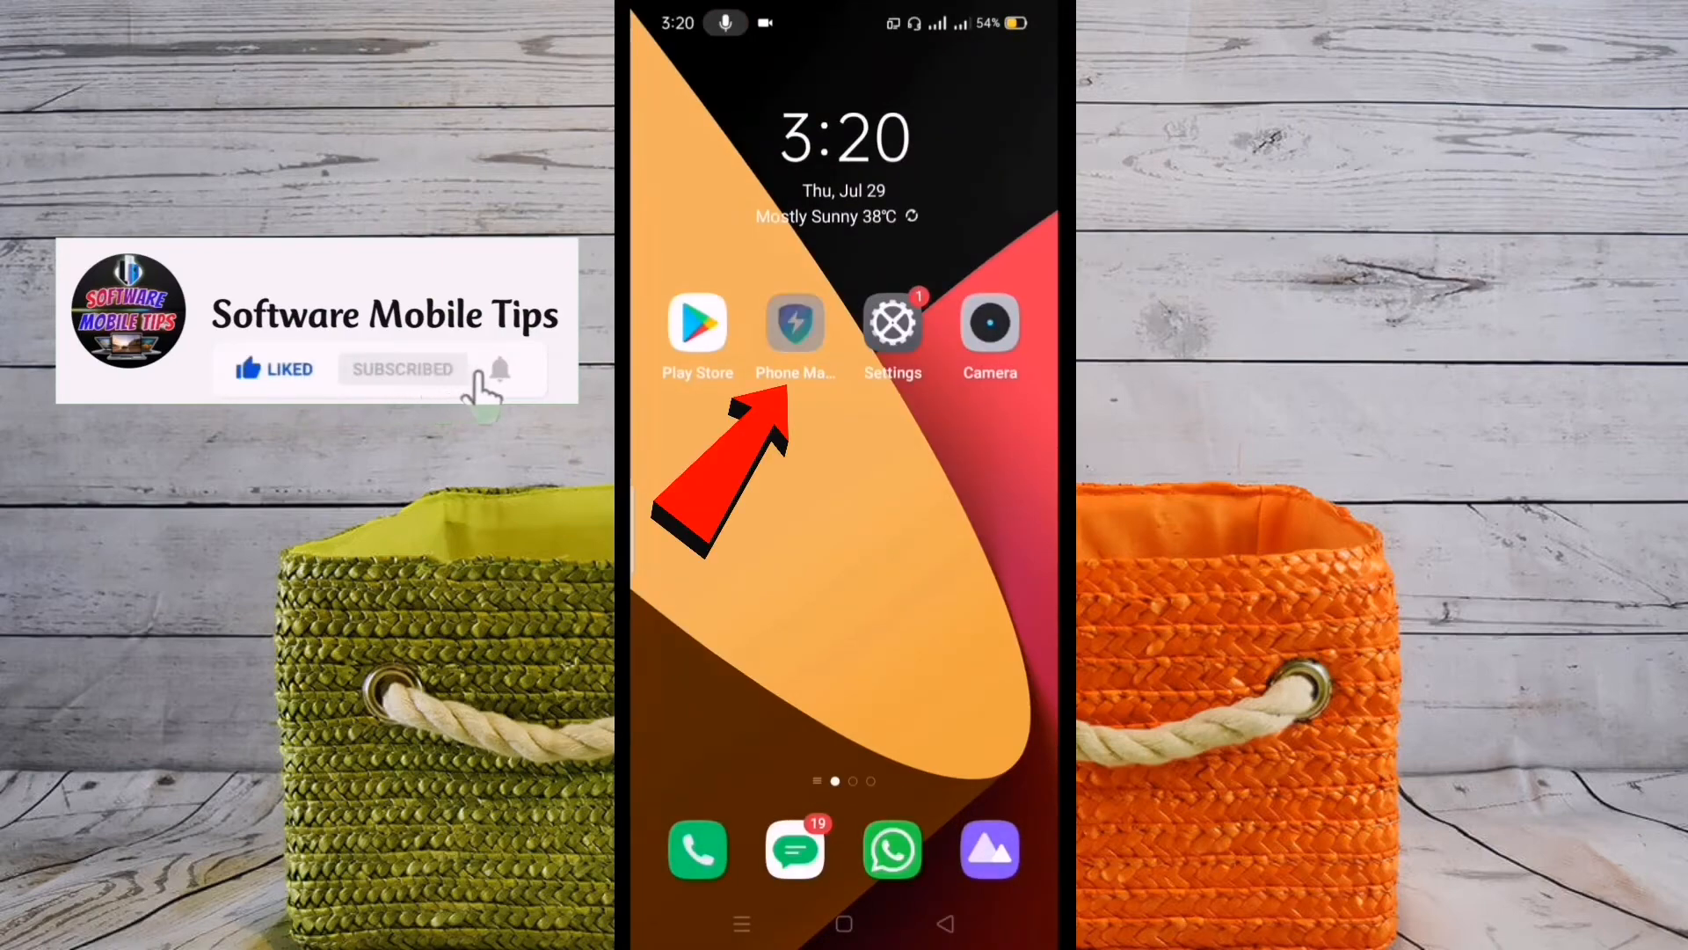
Launch Phone Manager and open its installed apps list to reach Gmail.
{"action": "left_click", "coordinate": [794, 323]}
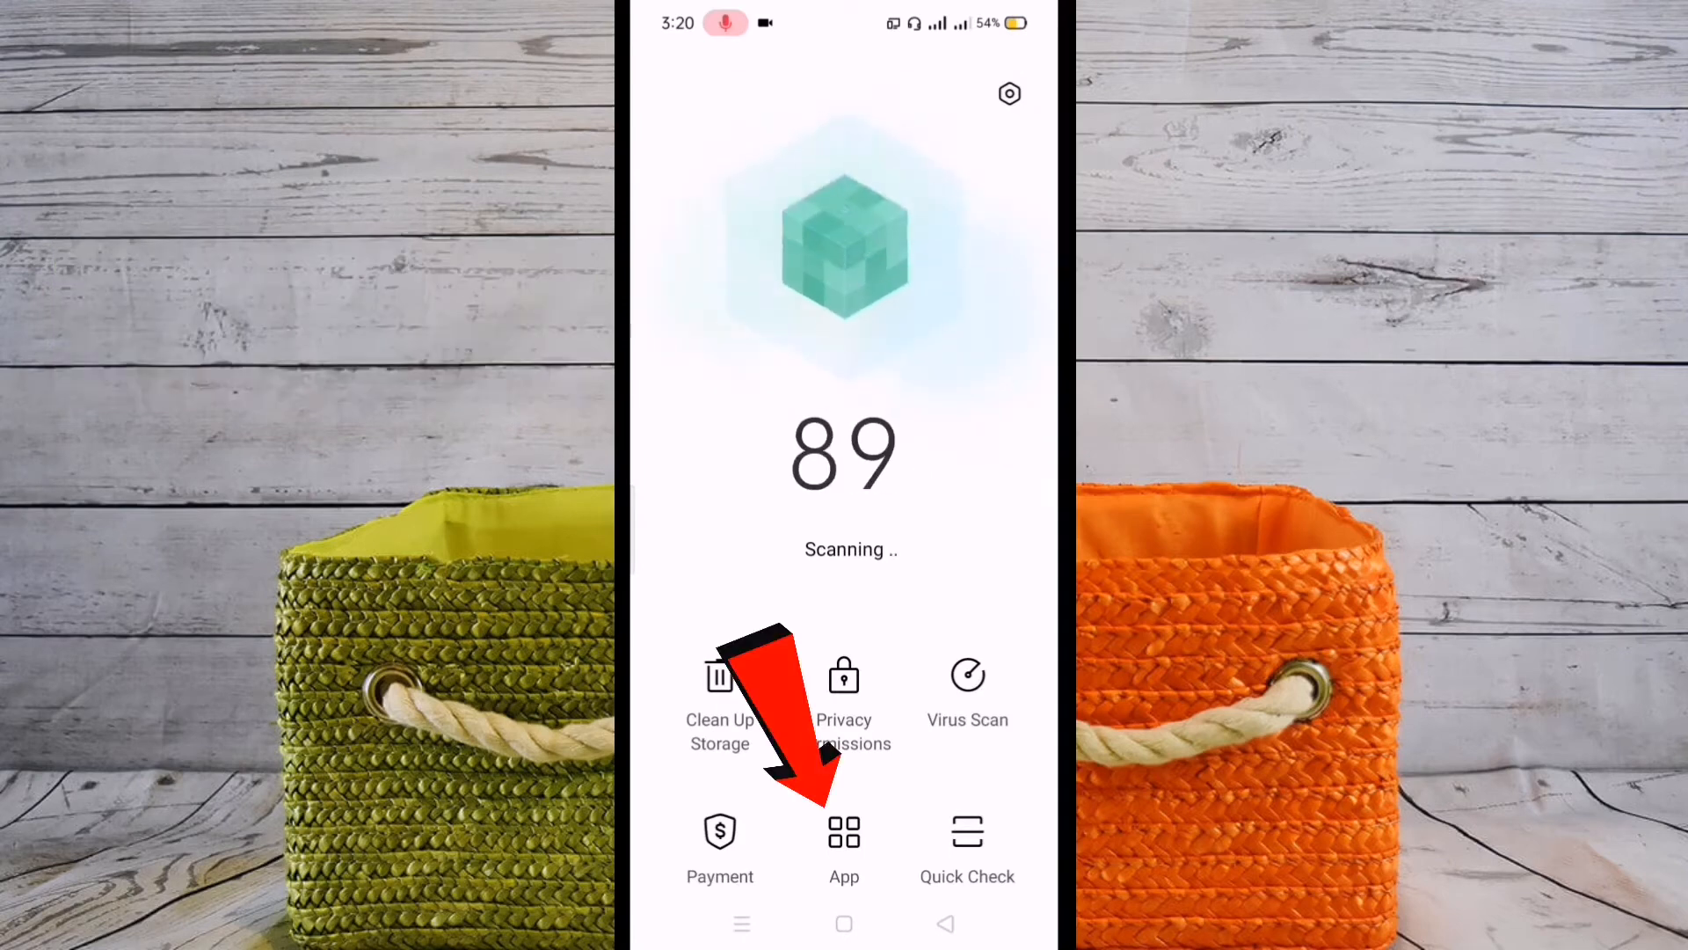
{"action": "left_click", "coordinate": [844, 845]}
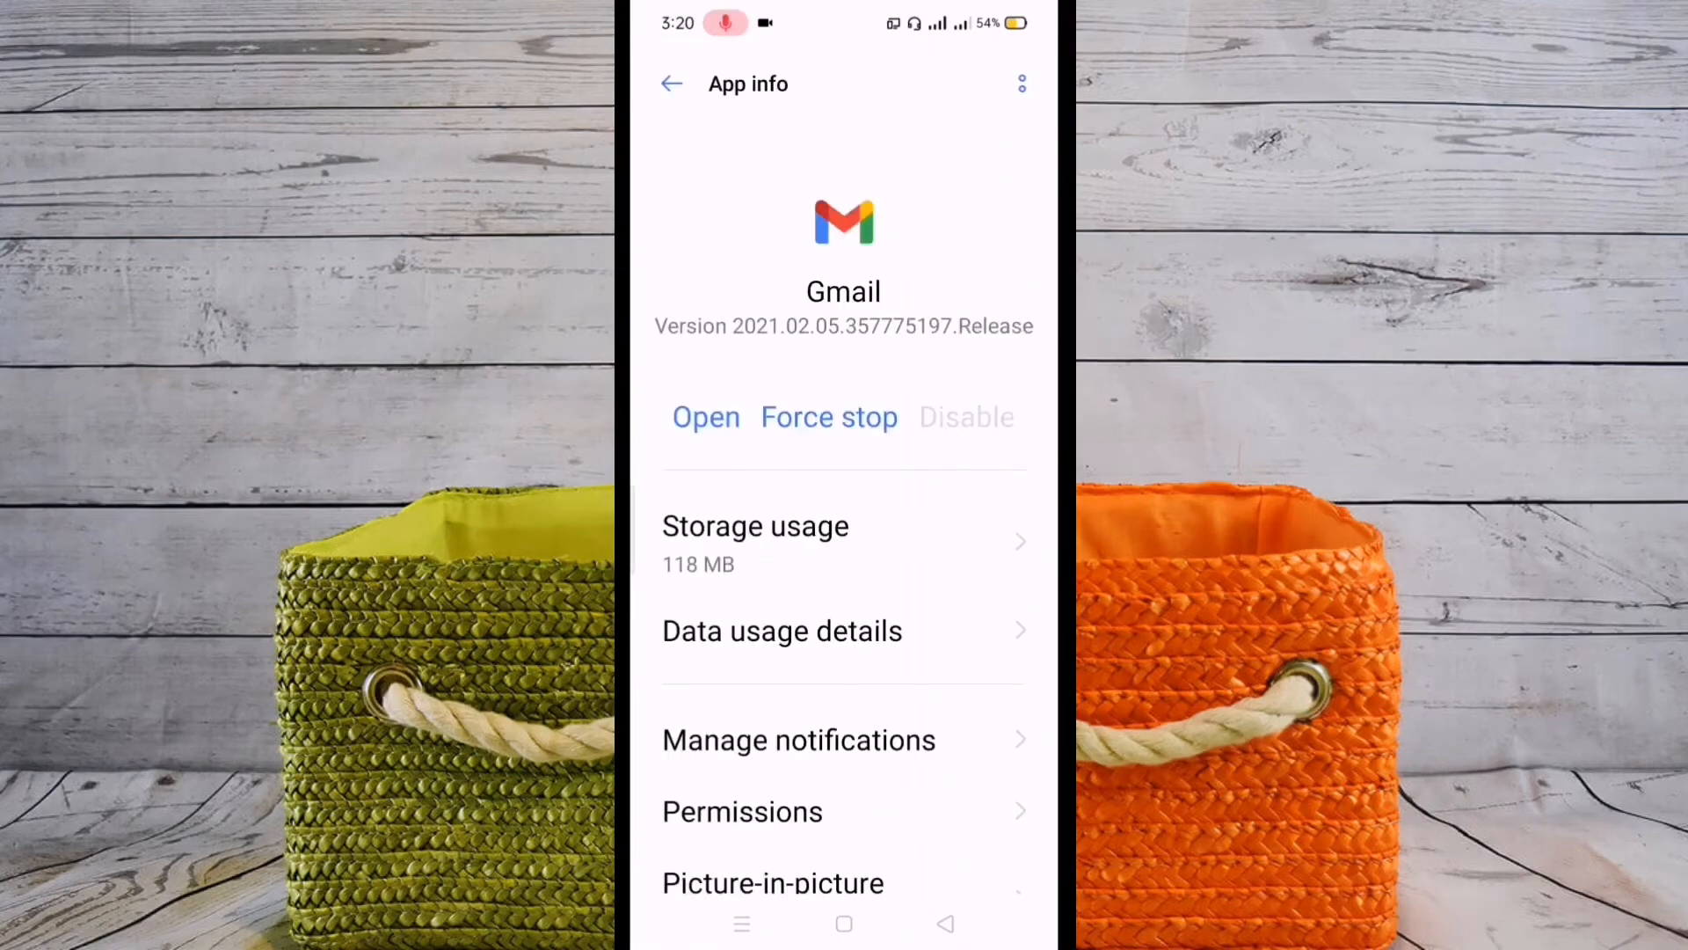
Clear Gmail's 57.34 kB cache to 0 B, then leave its App info page.
{"action": "scroll", "scroll_direction": "up", "scroll_amount": 3}
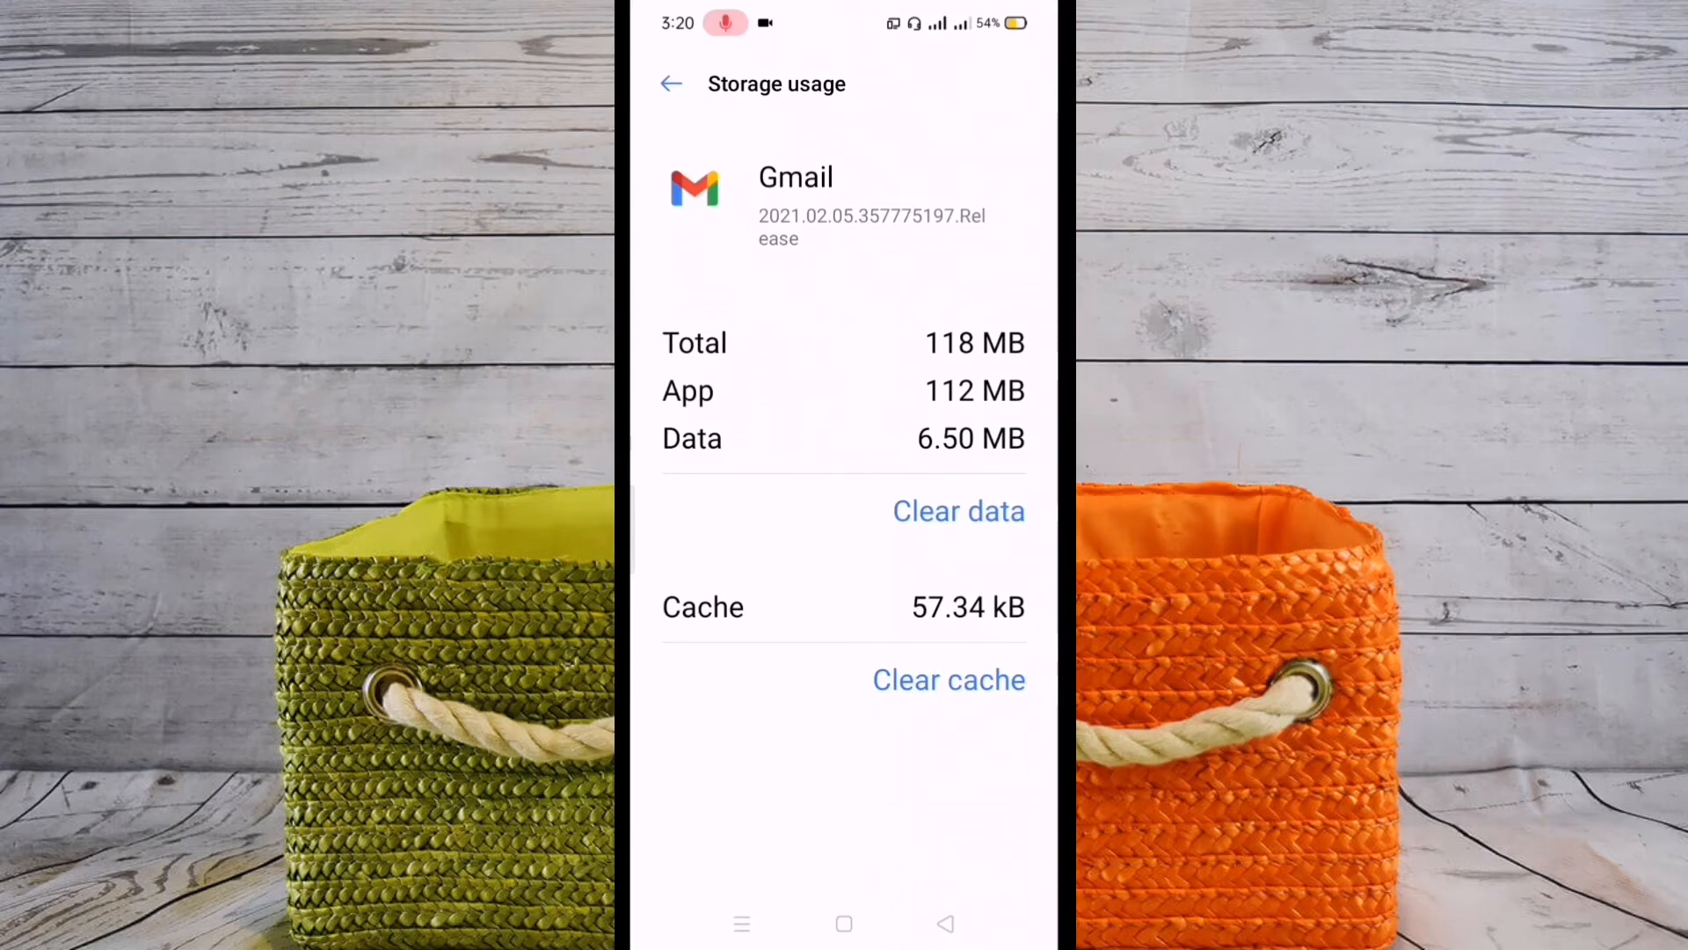
{"action": "left_click", "coordinate": [948, 680]}
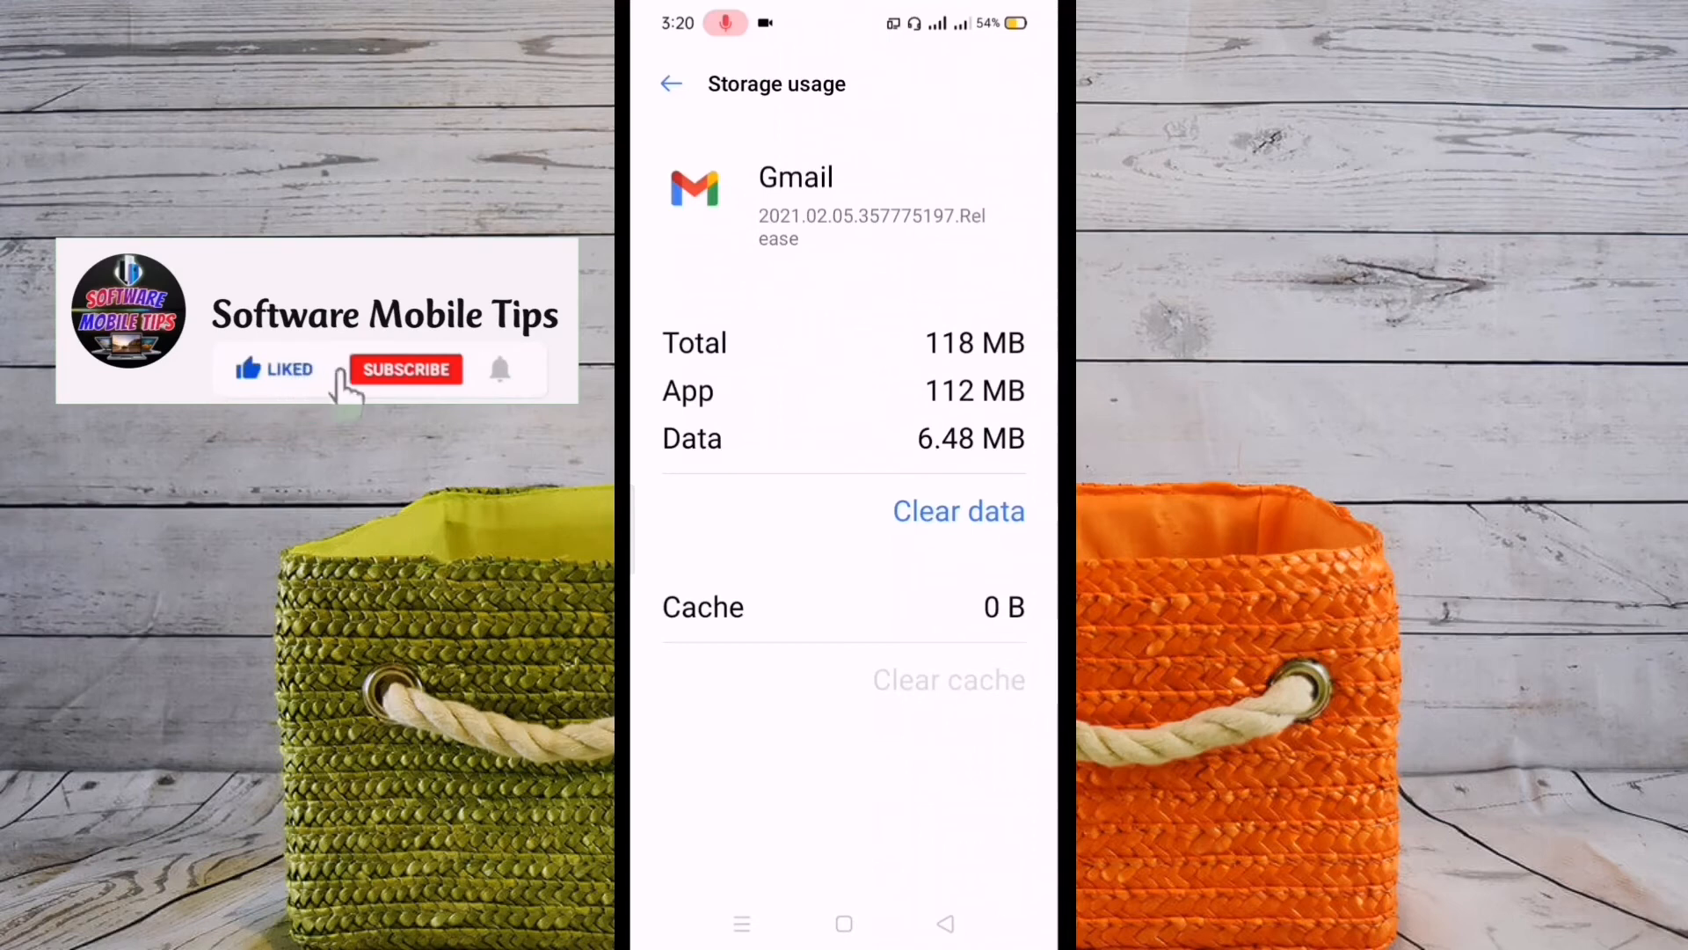
{"action": "left_click", "coordinate": [406, 370]}
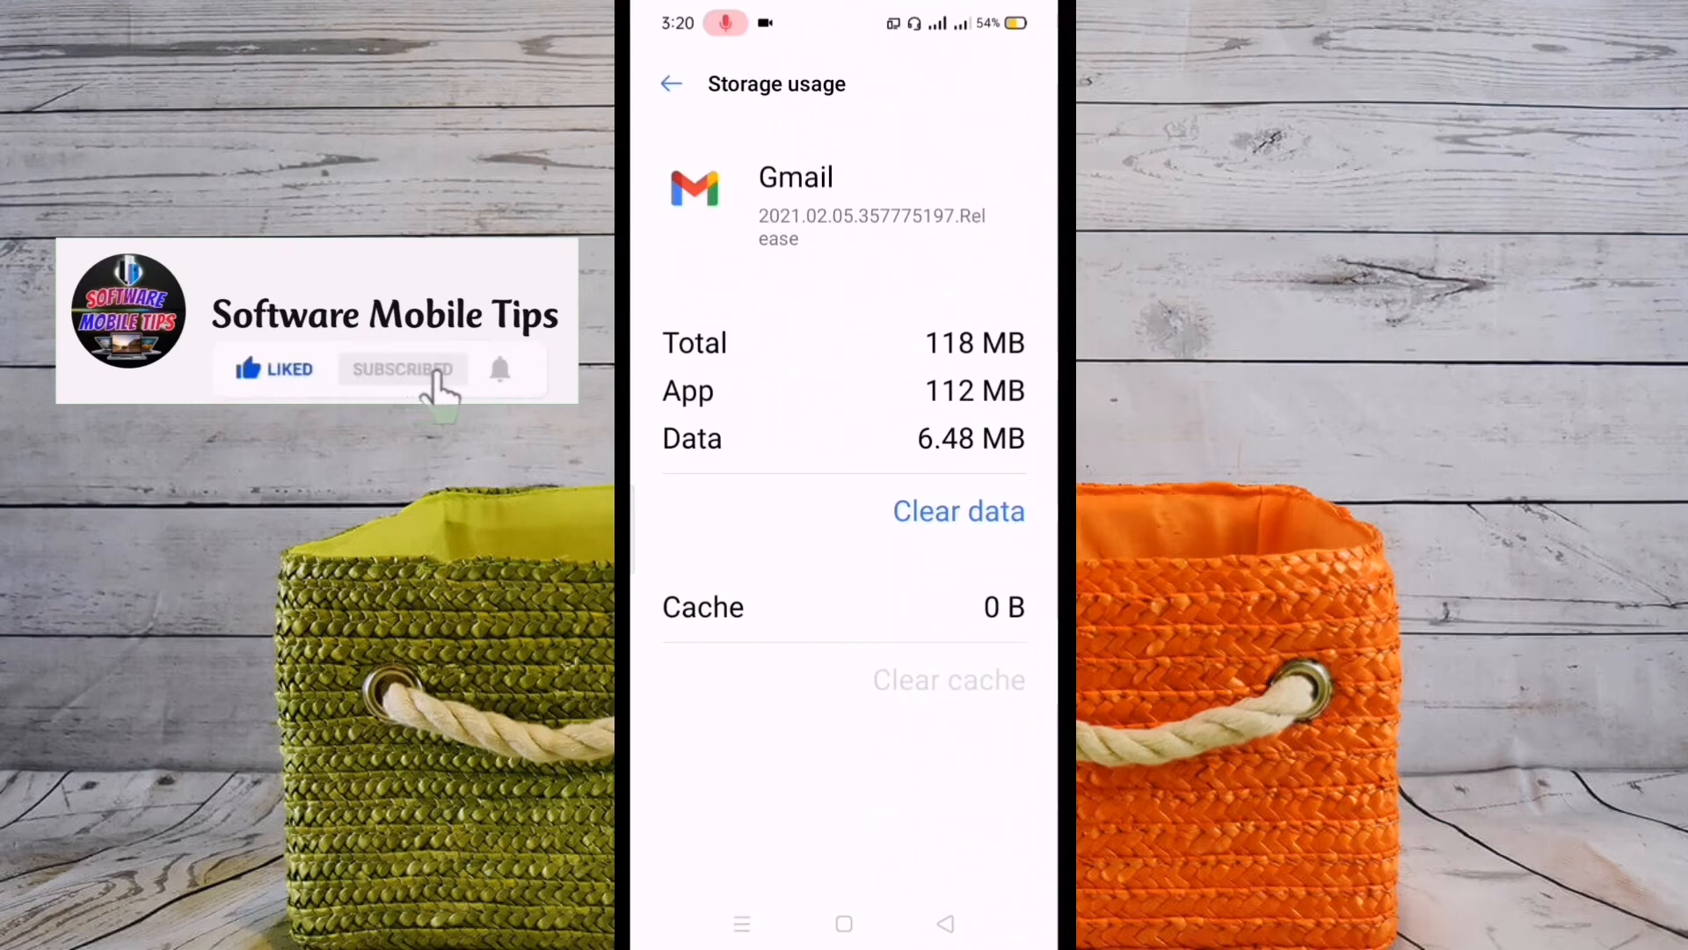
{"action": "mouse_move", "coordinate": [528, 382]}
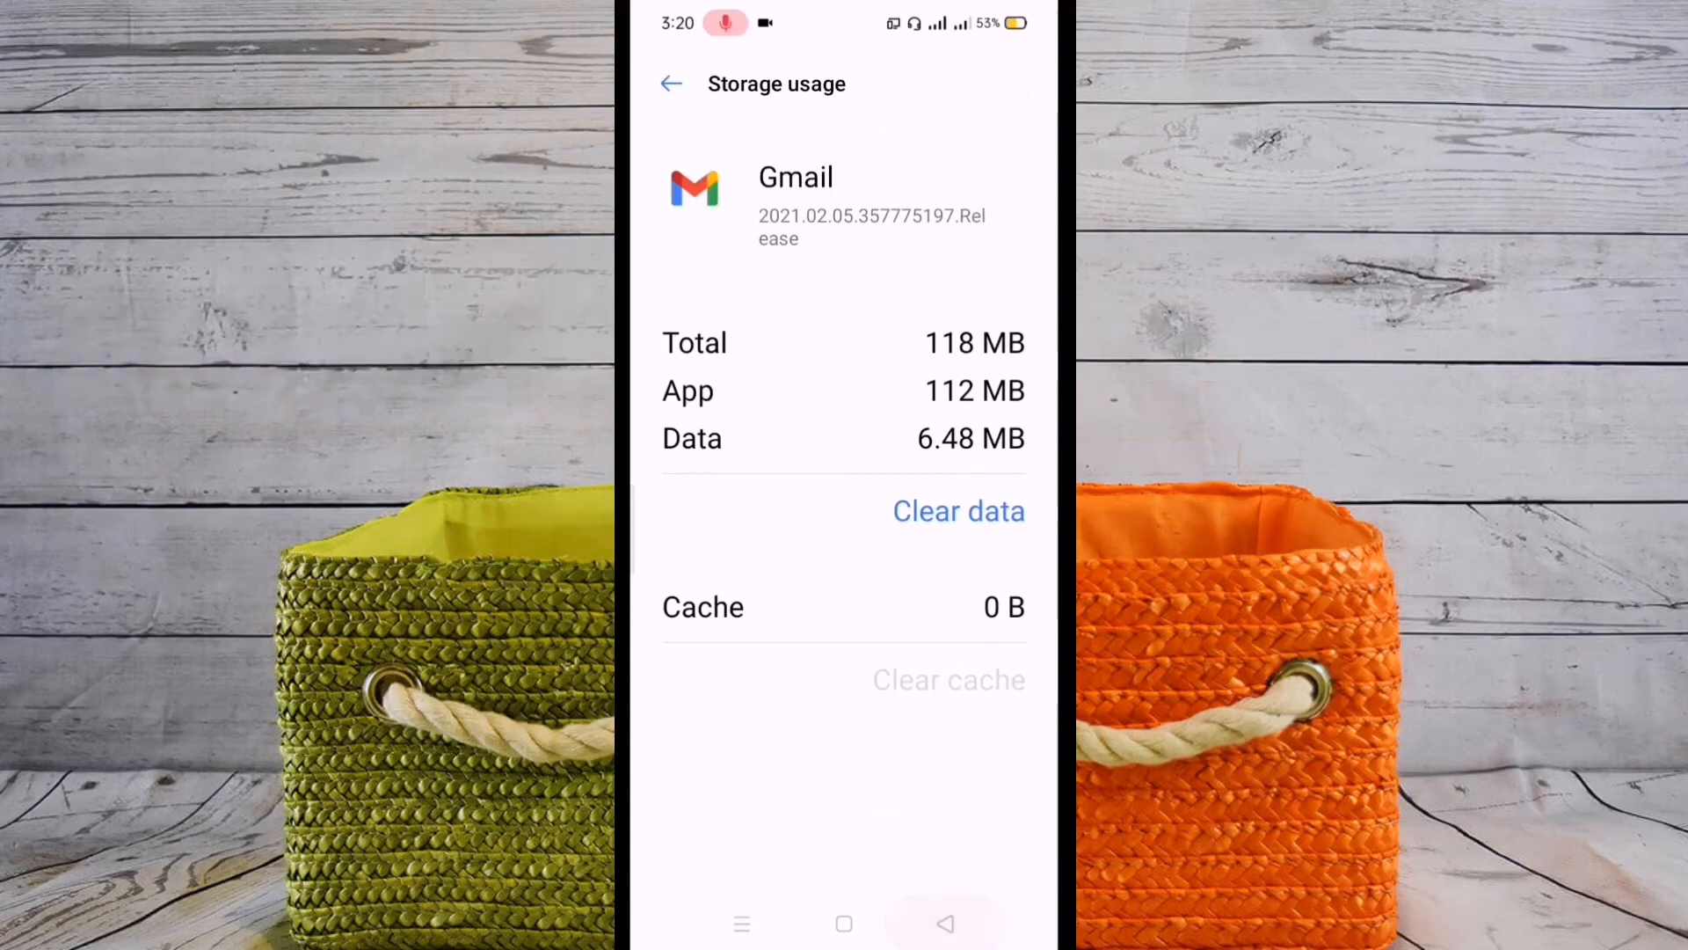
{"action": "left_click", "coordinate": [671, 83]}
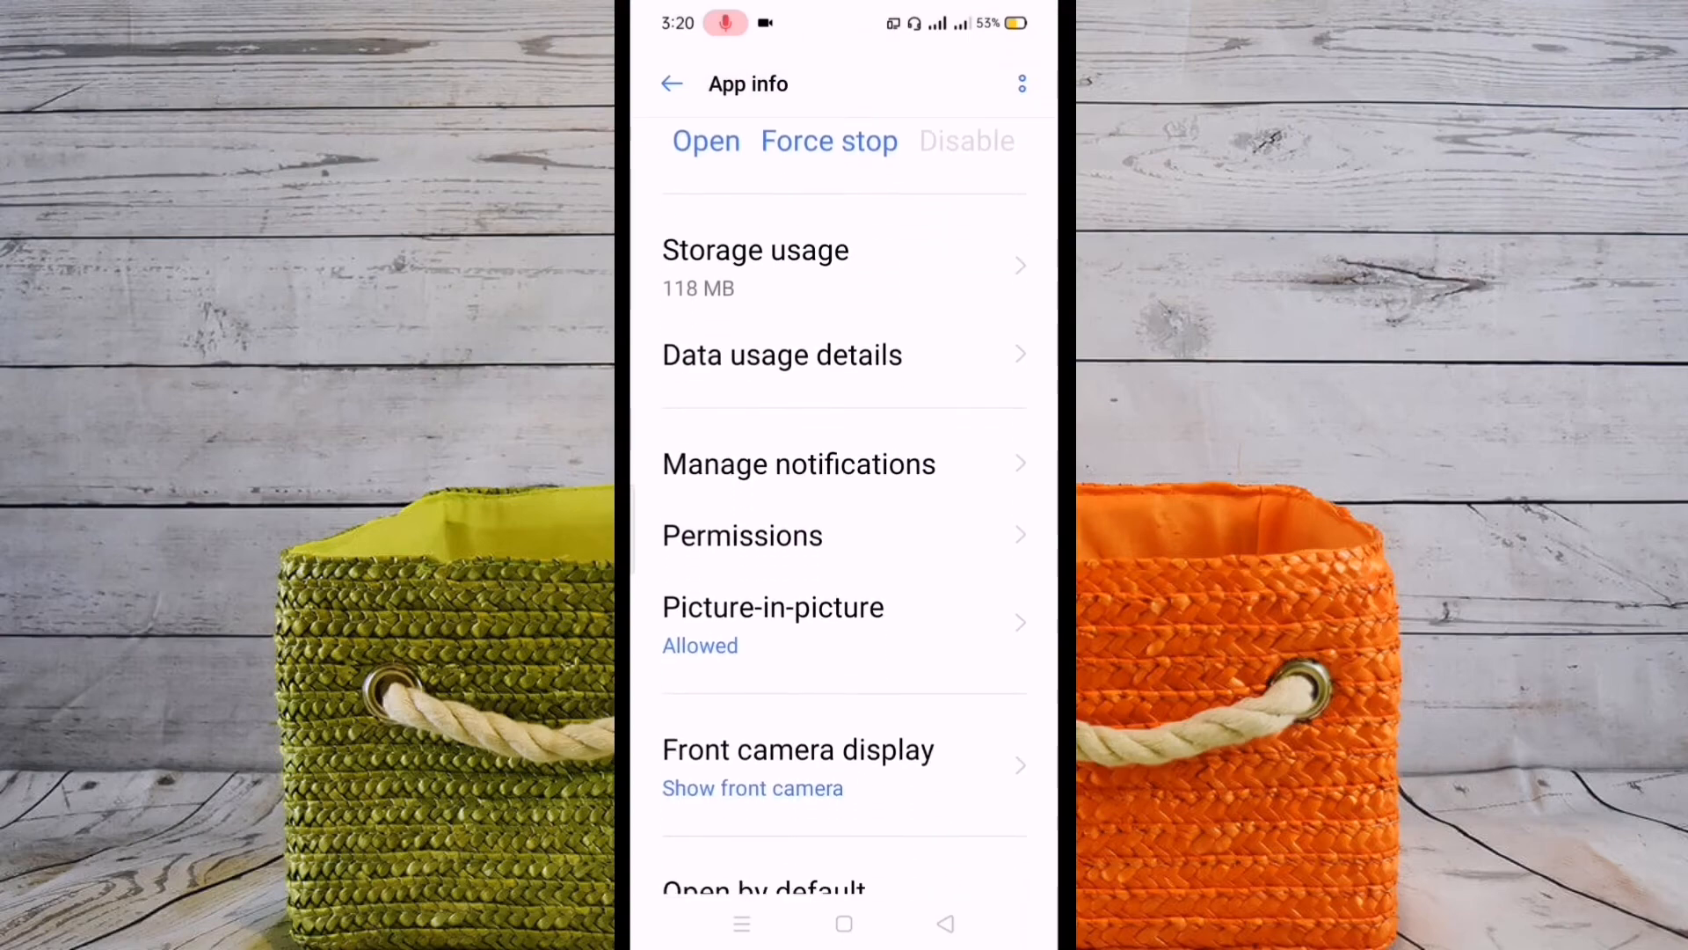
{"action": "left_click", "coordinate": [671, 85]}
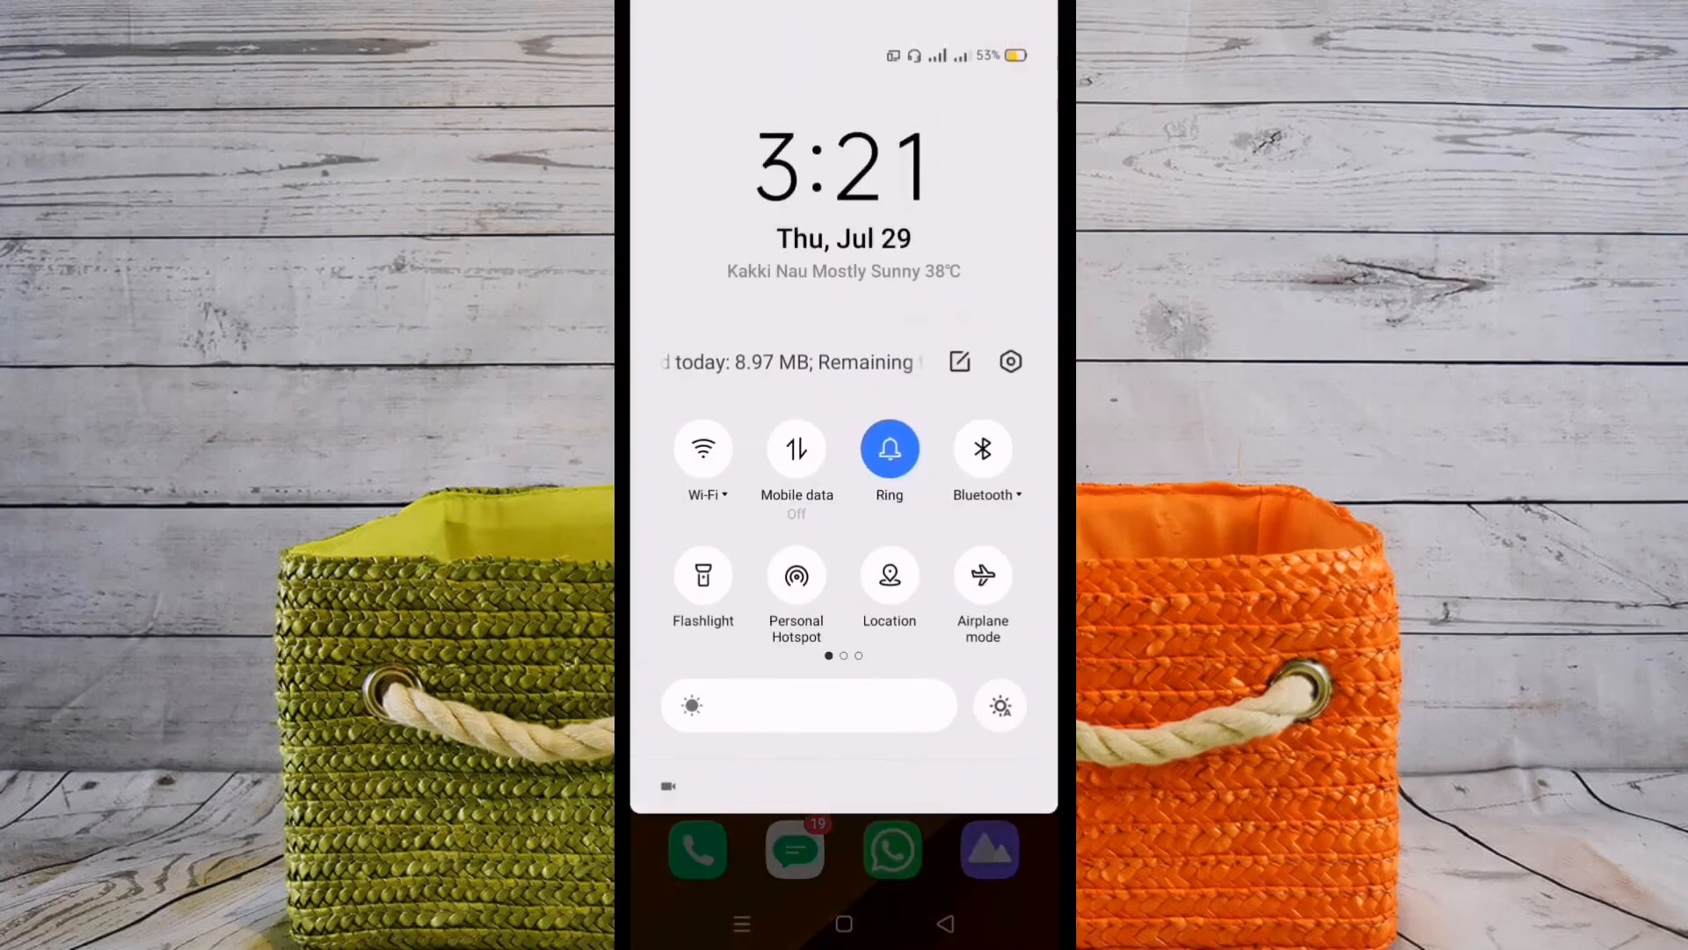
Toggle mobile data on and off, then airplane mode on and back off.
{"action": "left_click", "coordinate": [795, 449]}
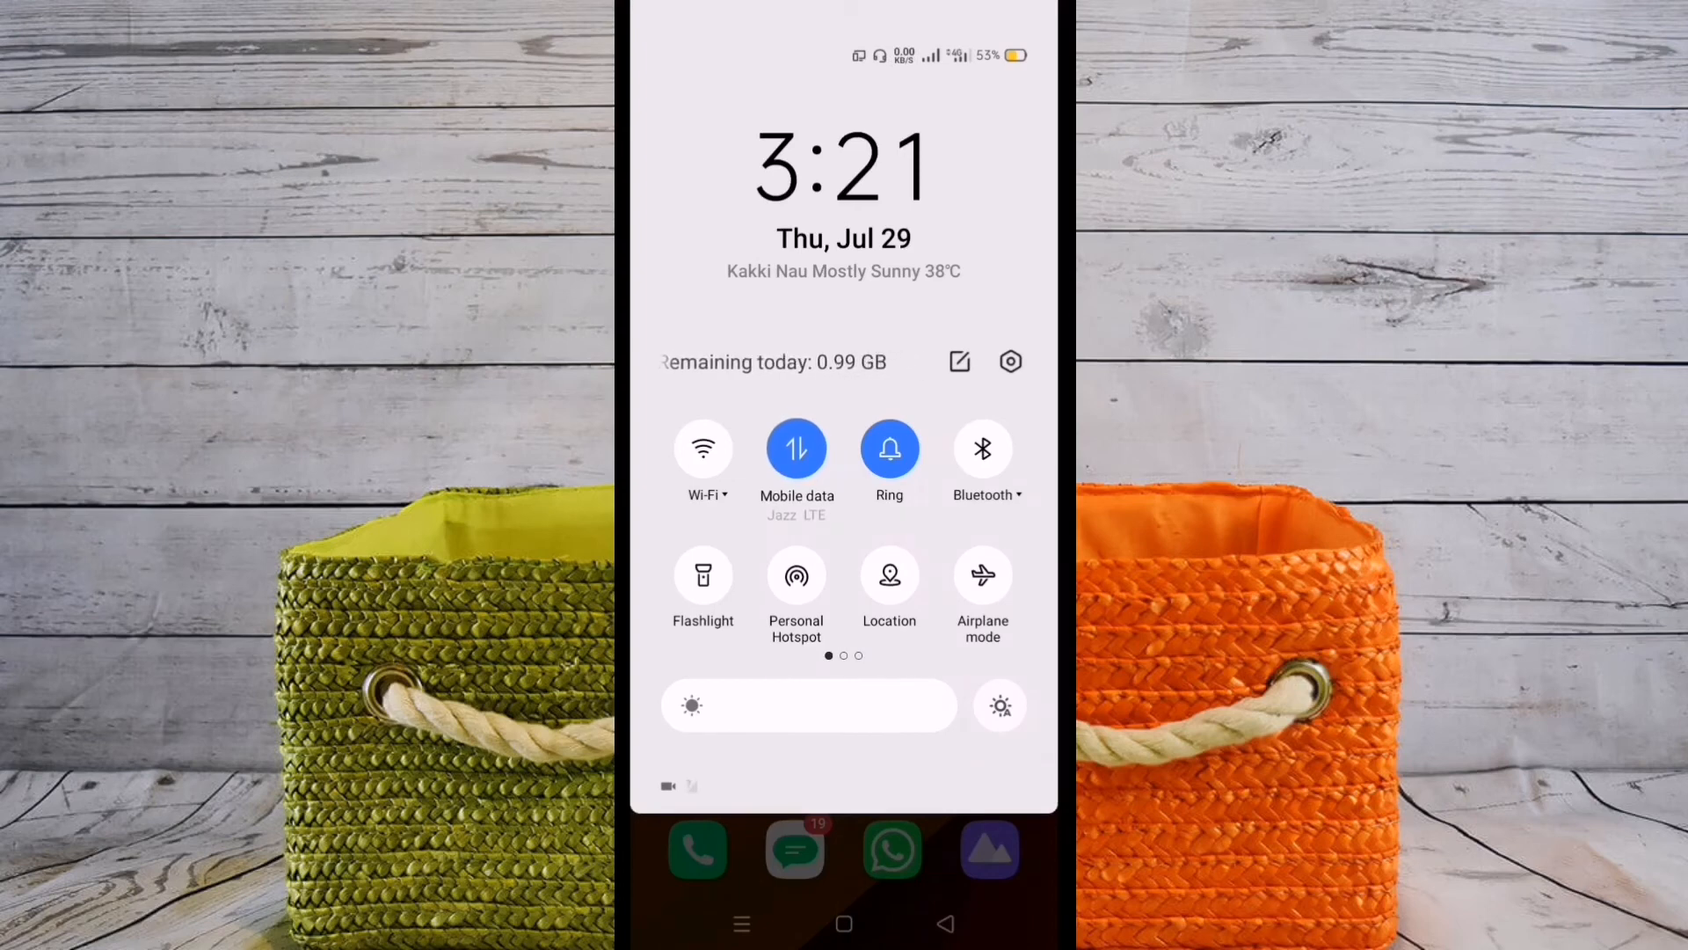
{"action": "left_click", "coordinate": [795, 449]}
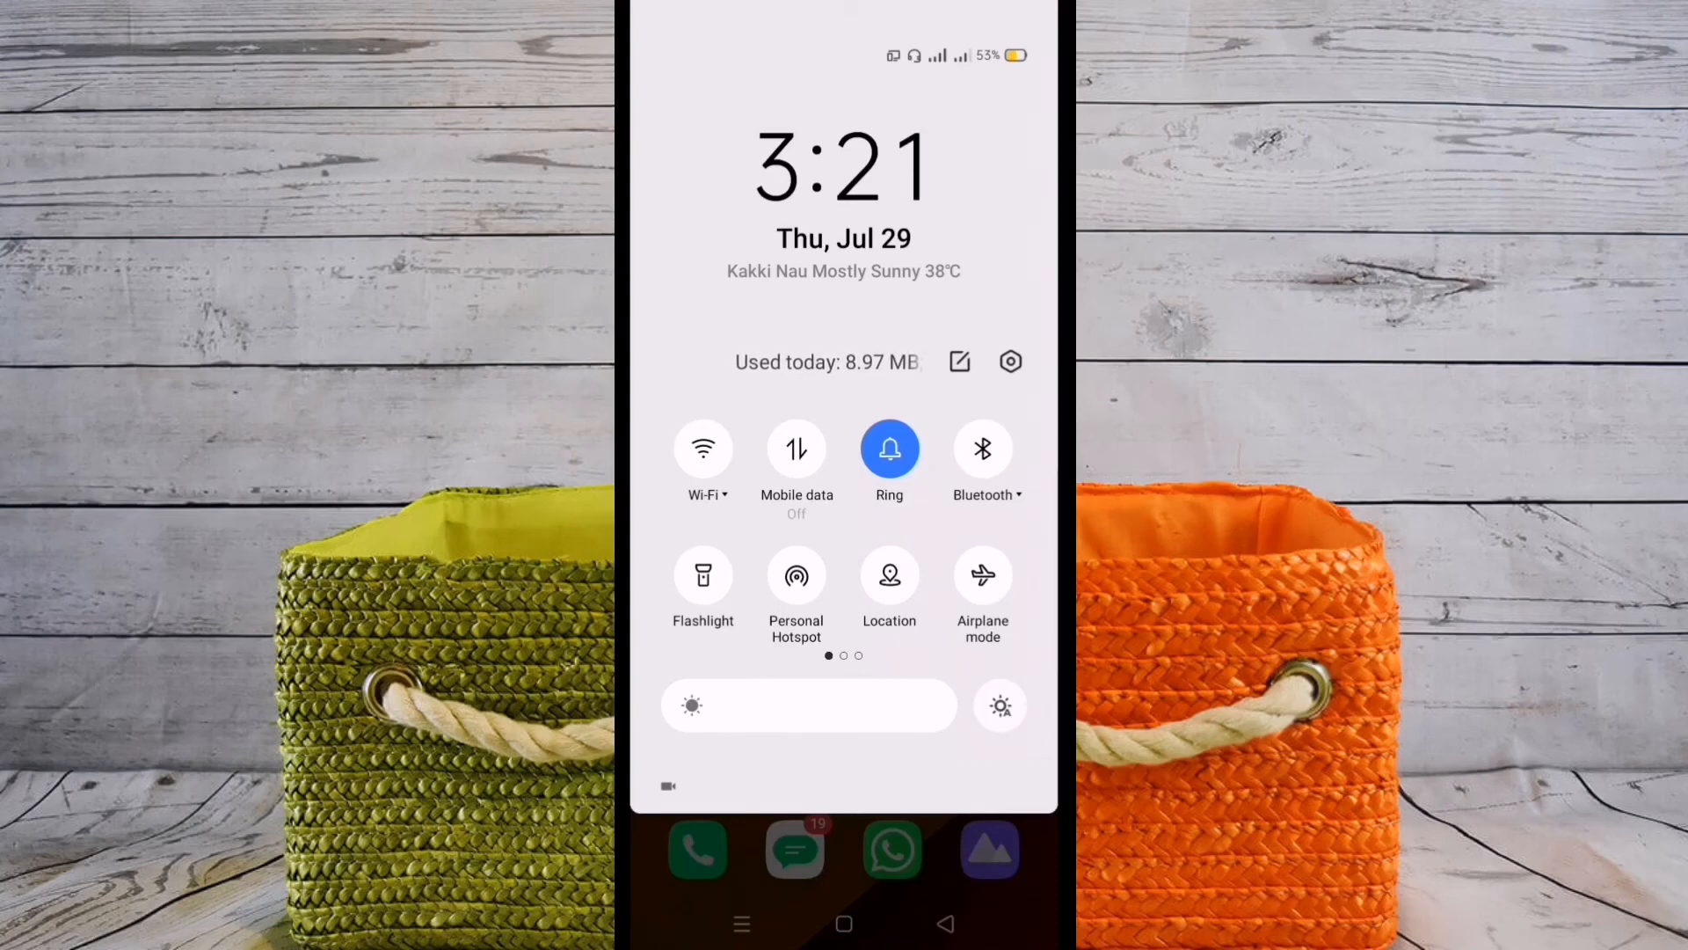
{"action": "left_click", "coordinate": [981, 573]}
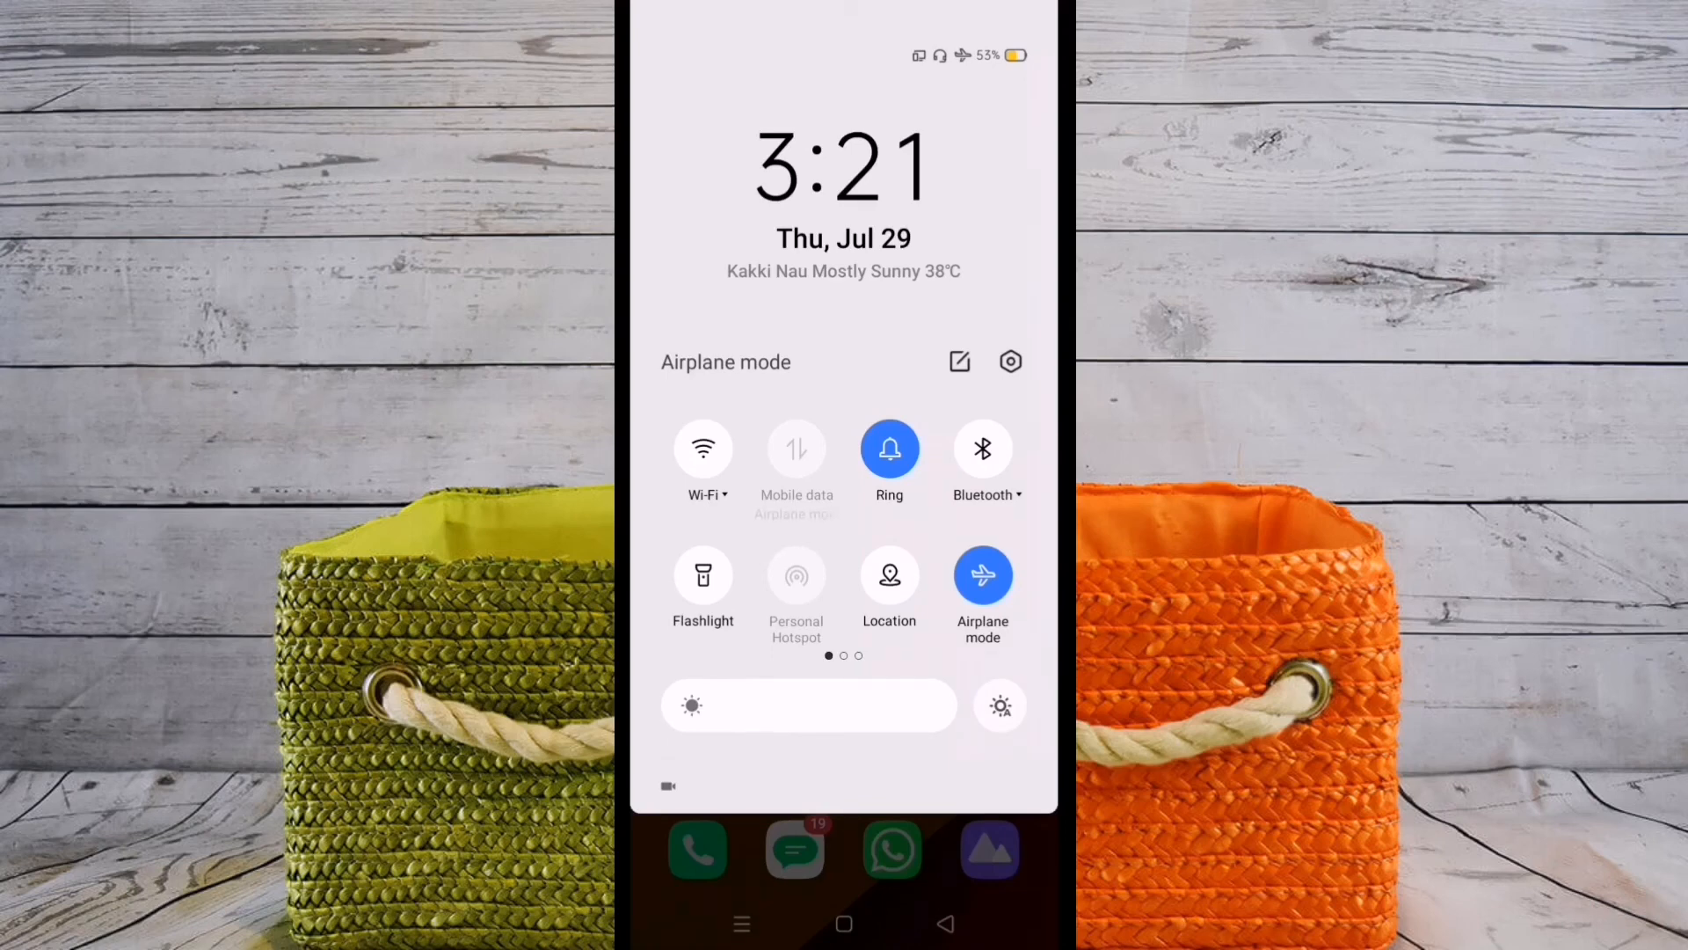
{"action": "left_click", "coordinate": [982, 574]}
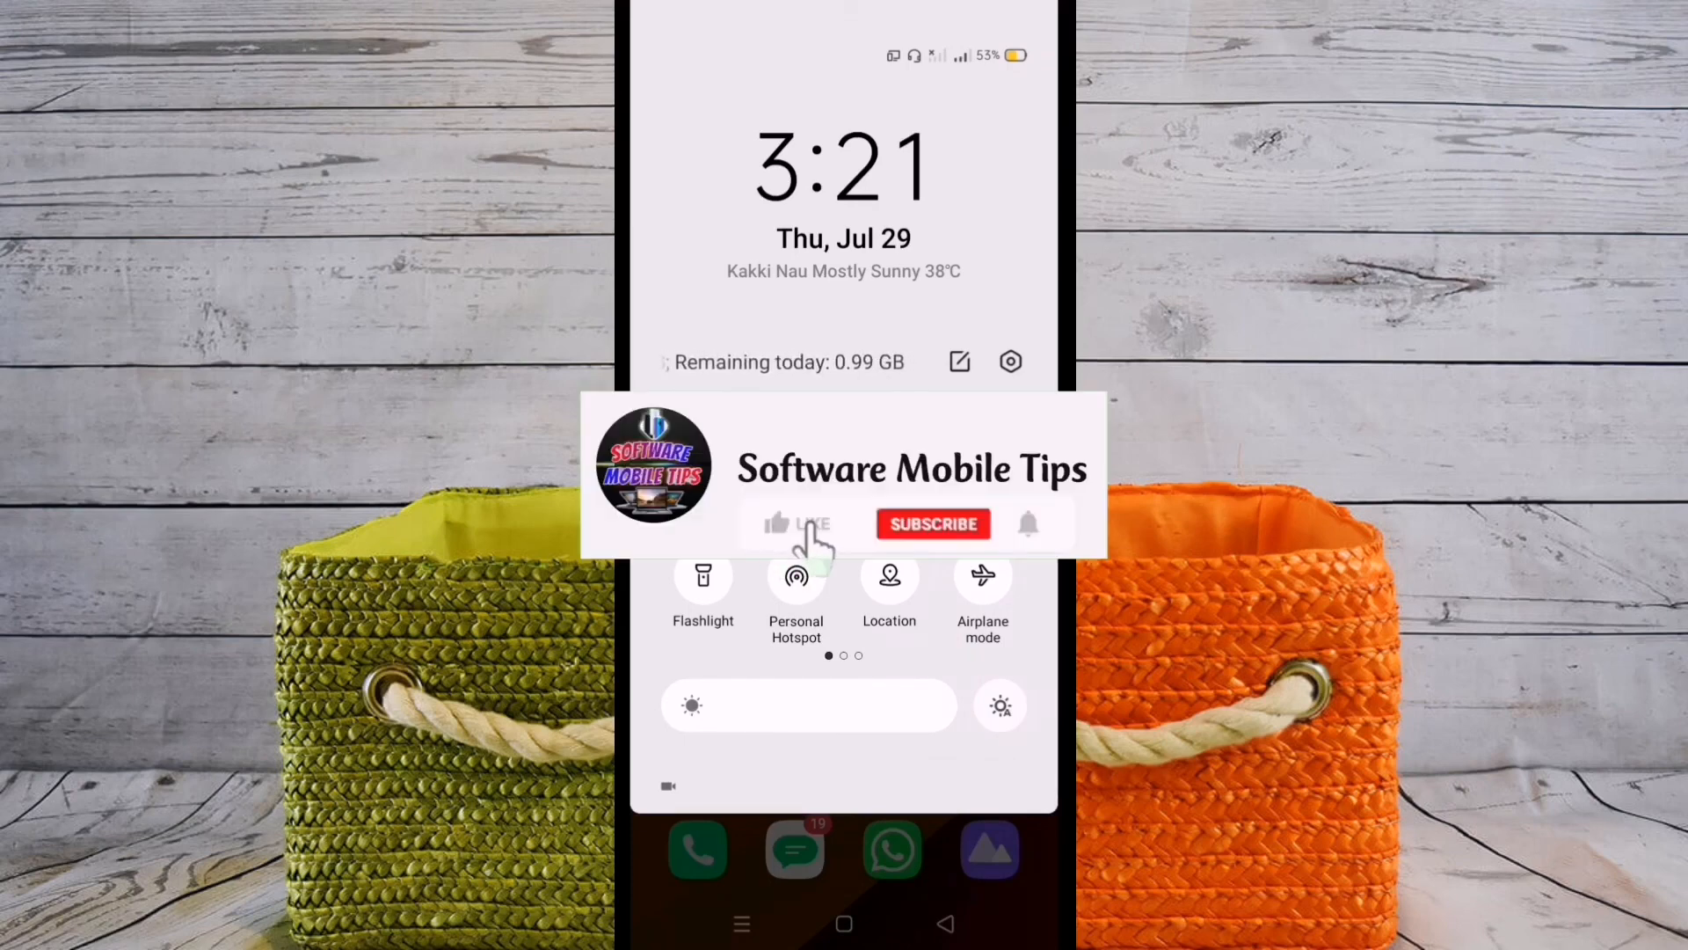
{"action": "left_click", "coordinate": [795, 524]}
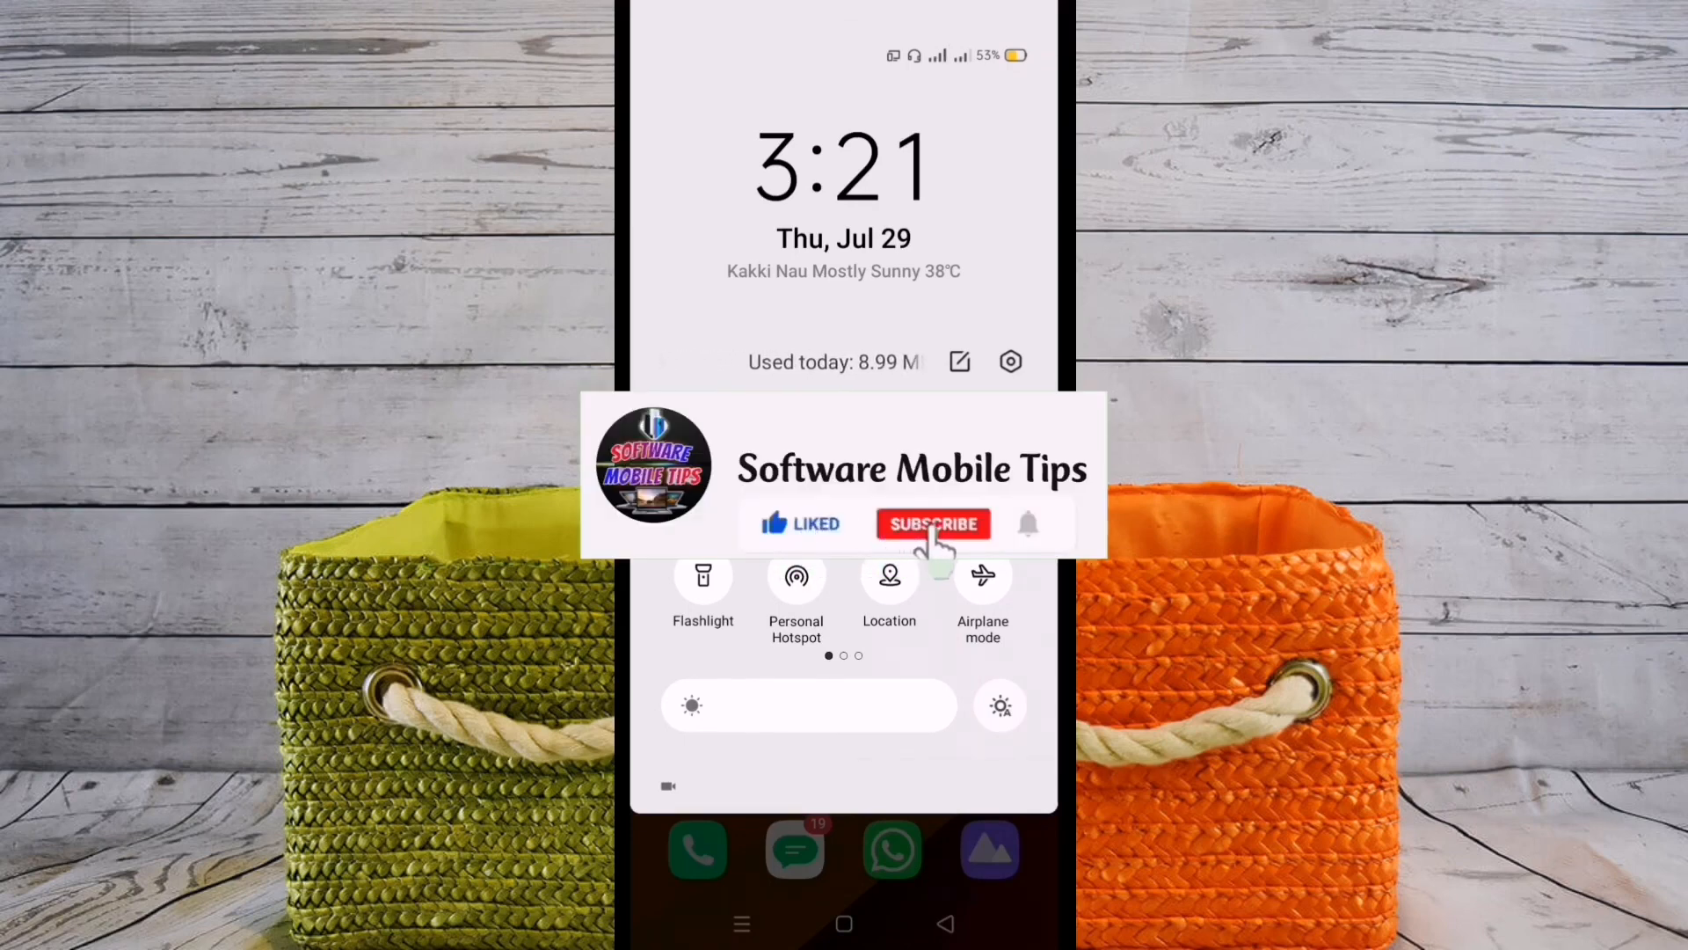
{"action": "left_click", "coordinate": [932, 524]}
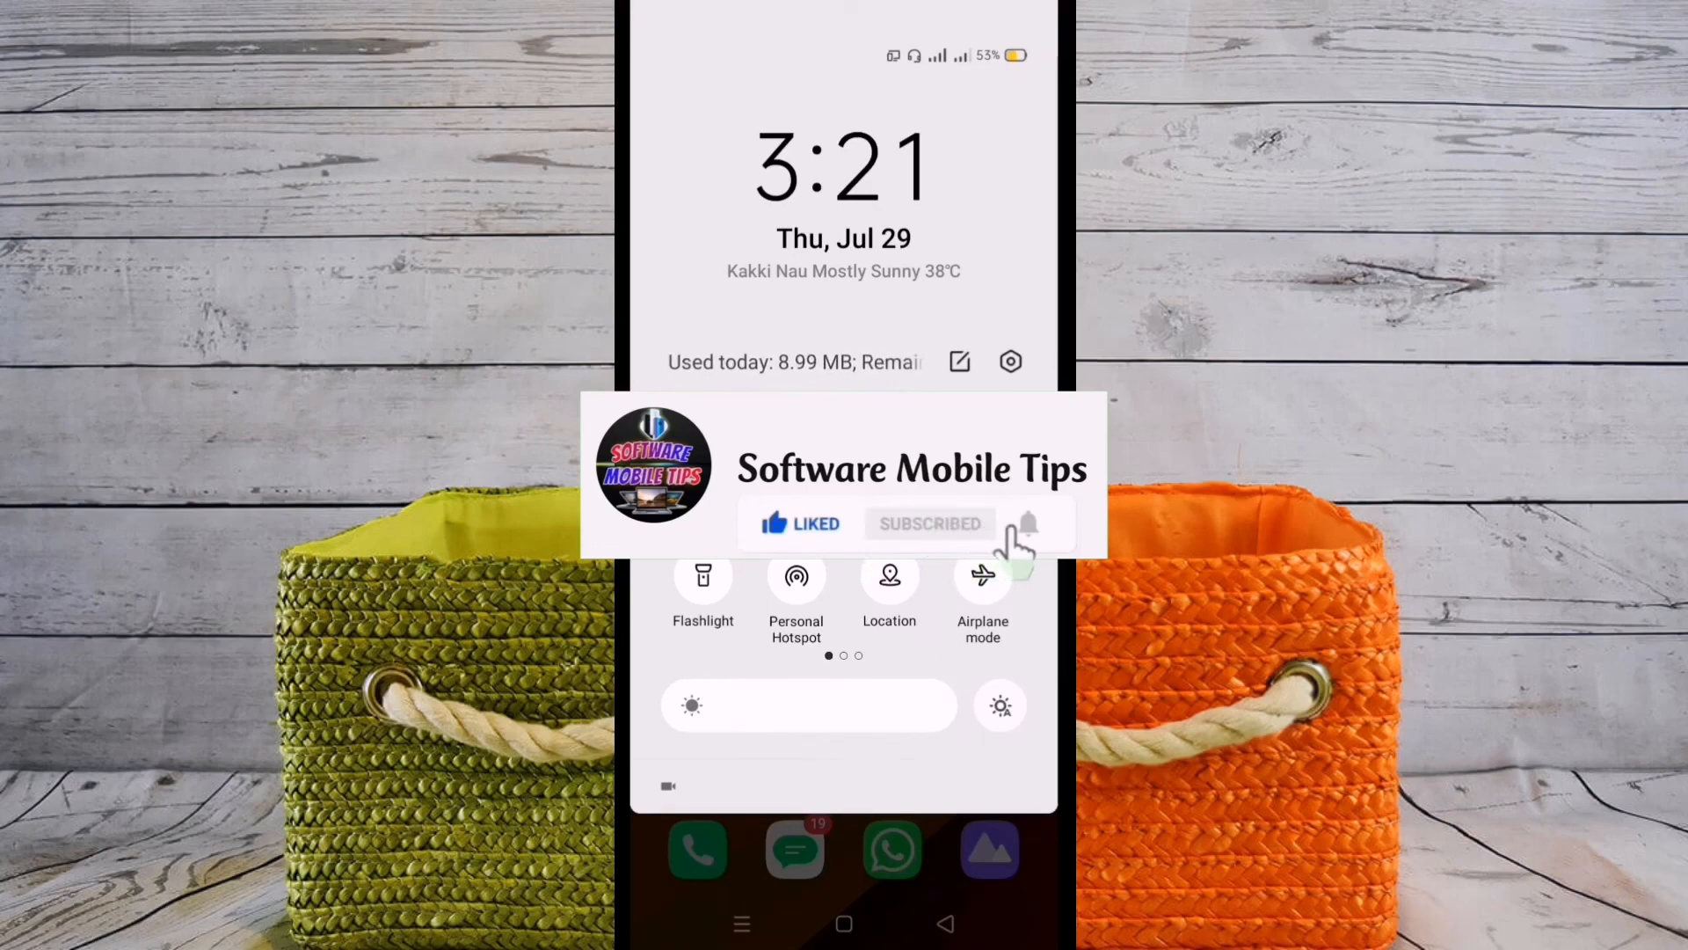